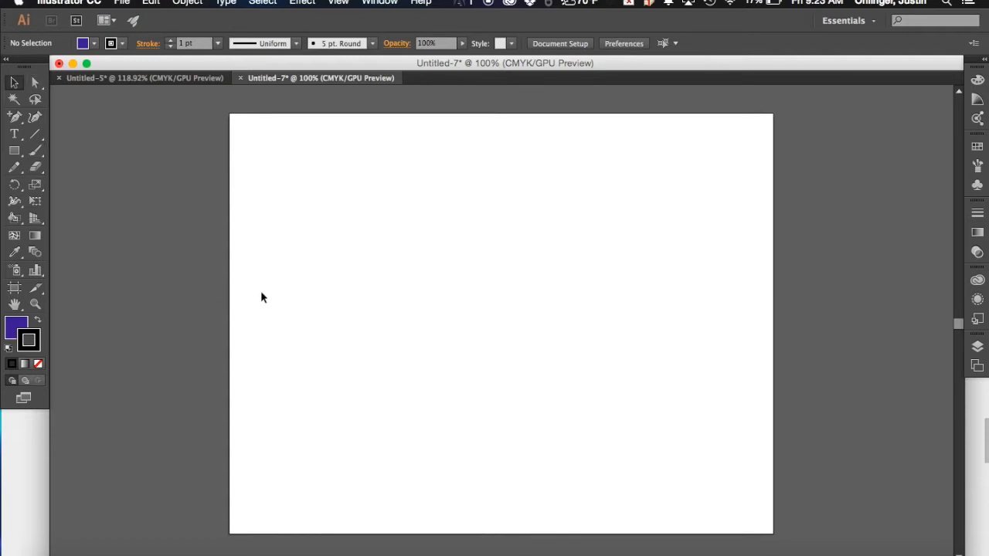
mouse_move(874, 300)
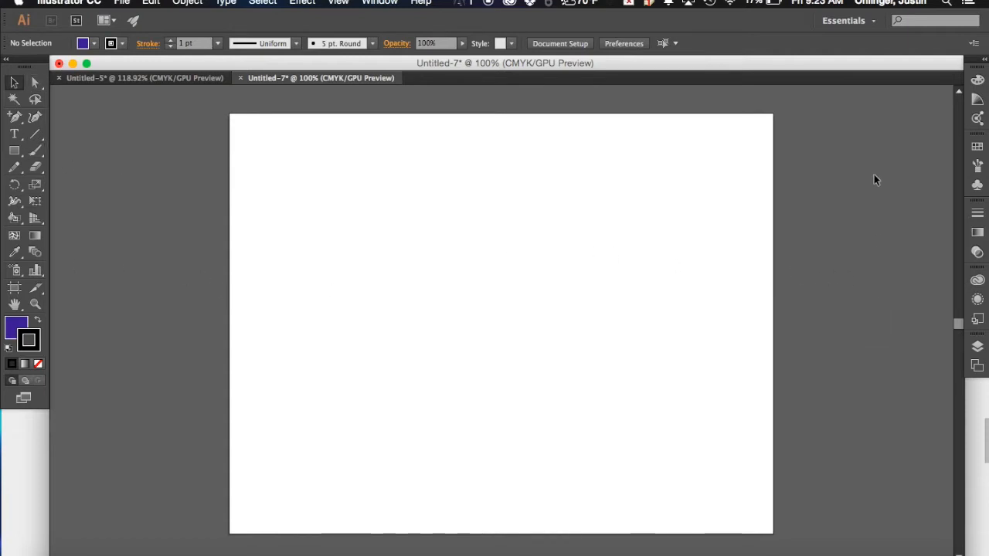
mouse_move(128, 164)
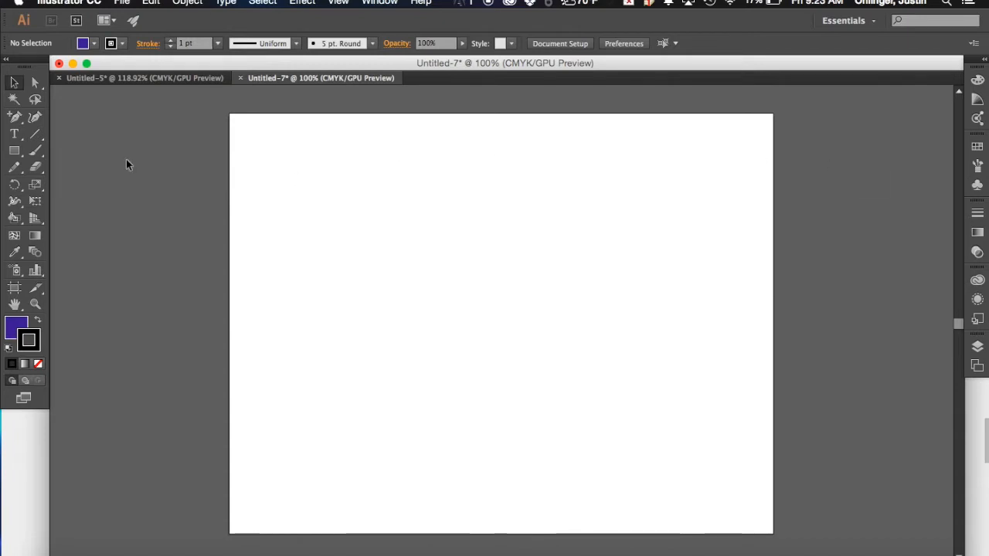
mouse_move(142, 210)
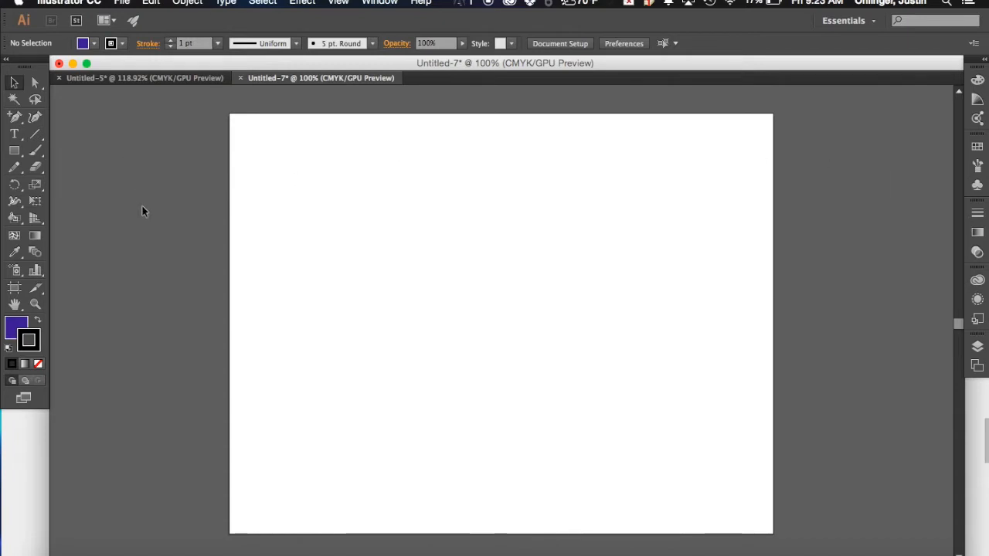
mouse_move(105, 300)
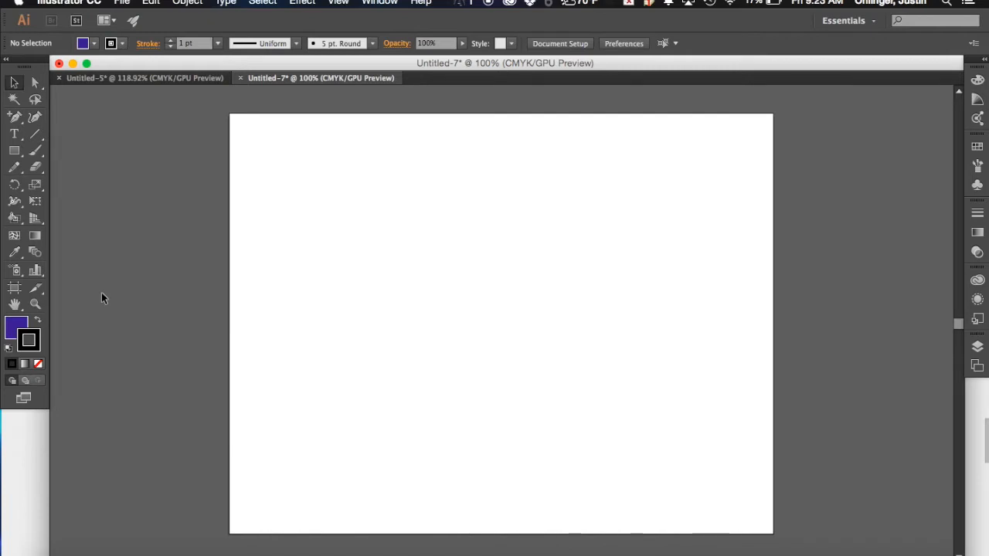
mouse_move(126, 281)
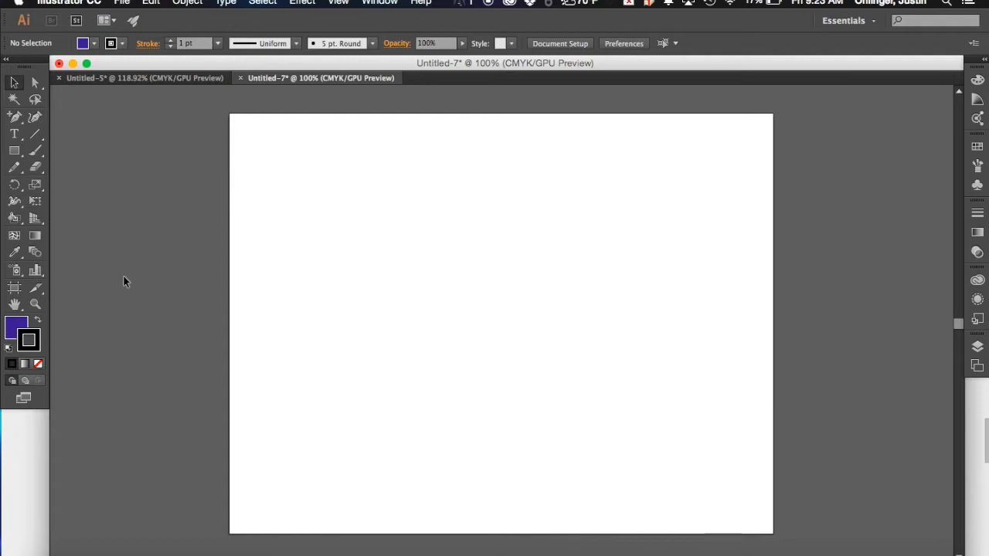
mouse_move(642, 325)
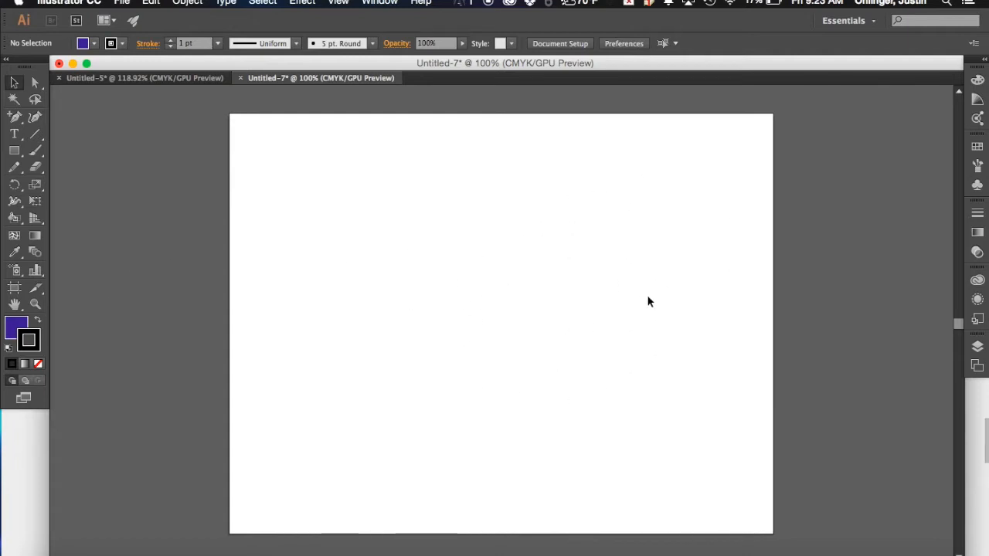
mouse_move(281, 188)
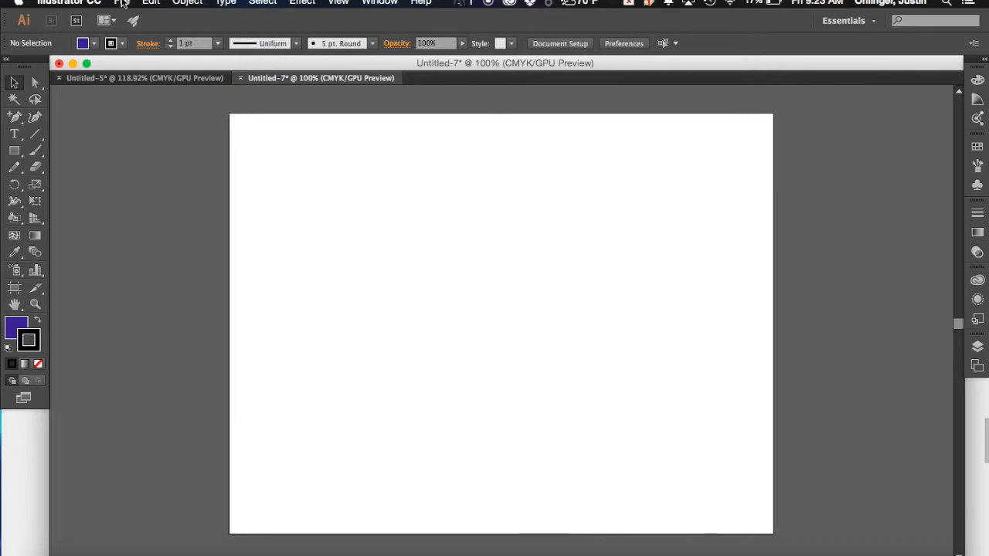
Step: Start a new document Untitled-8 and set its profile to Print, then reopen the profile list
left_click(120, 4)
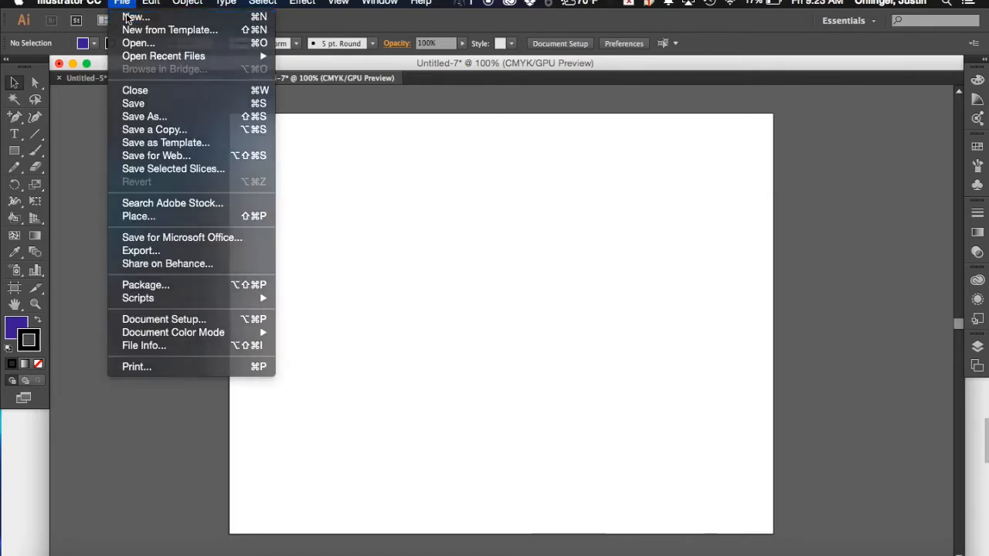
left_click(136, 15)
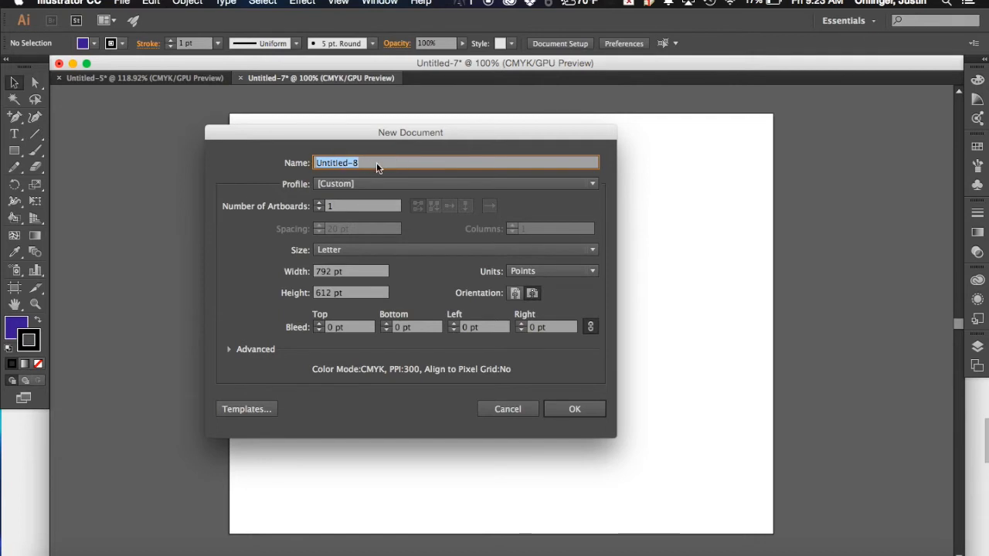
mouse_move(362, 184)
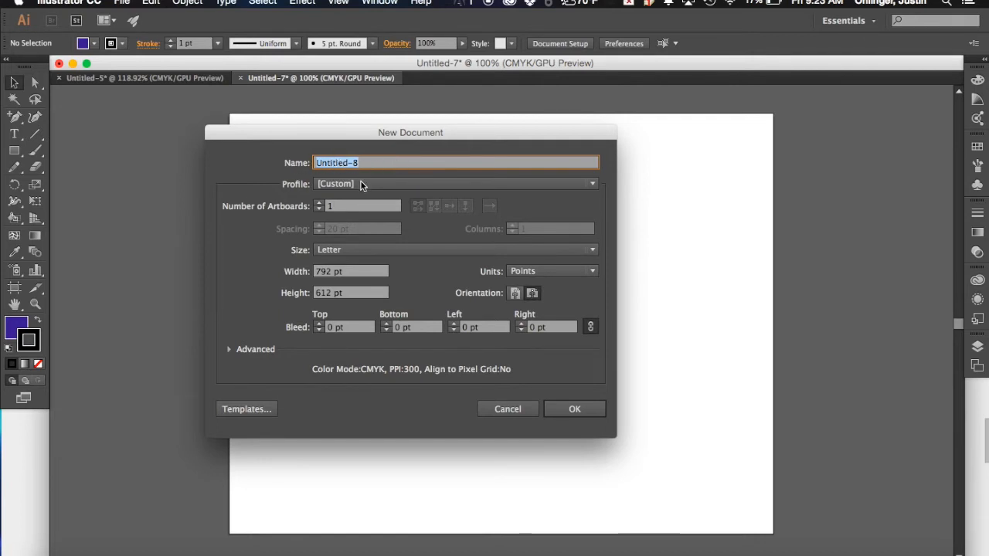
left_click(454, 183)
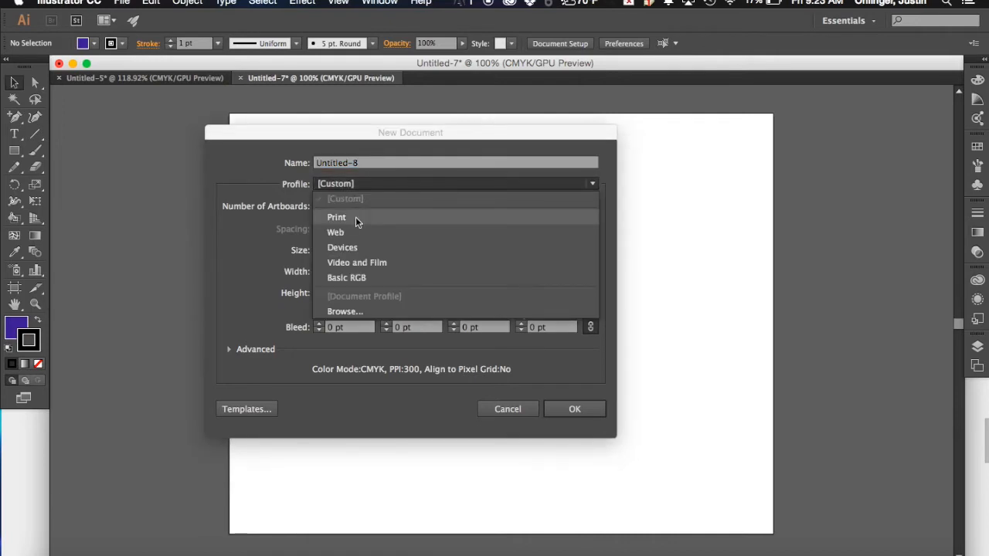
left_click(337, 216)
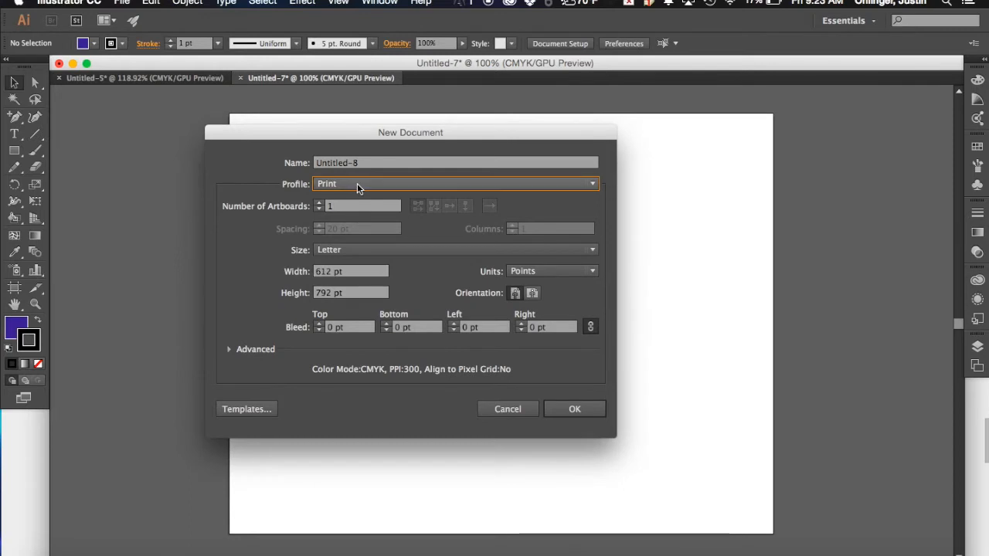
left_click(454, 183)
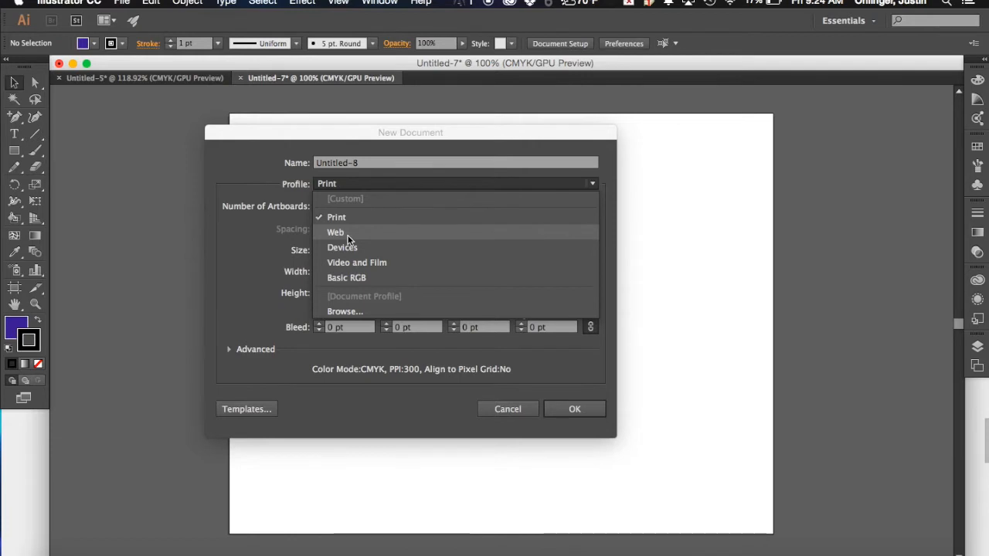
mouse_move(343, 247)
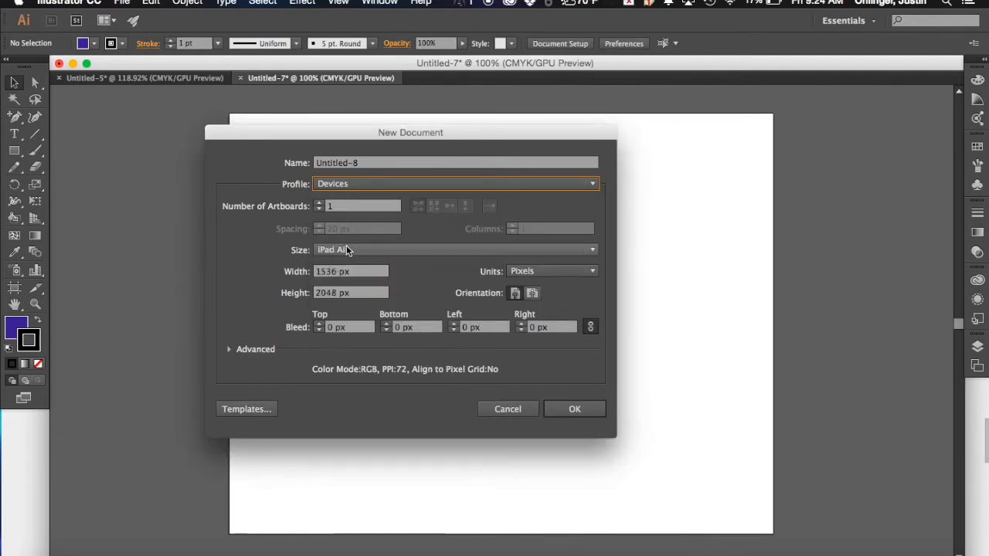
Step: Review the device sizes, then return the document to the Print profile at Letter, 612 by 792 pt
left_click(455, 250)
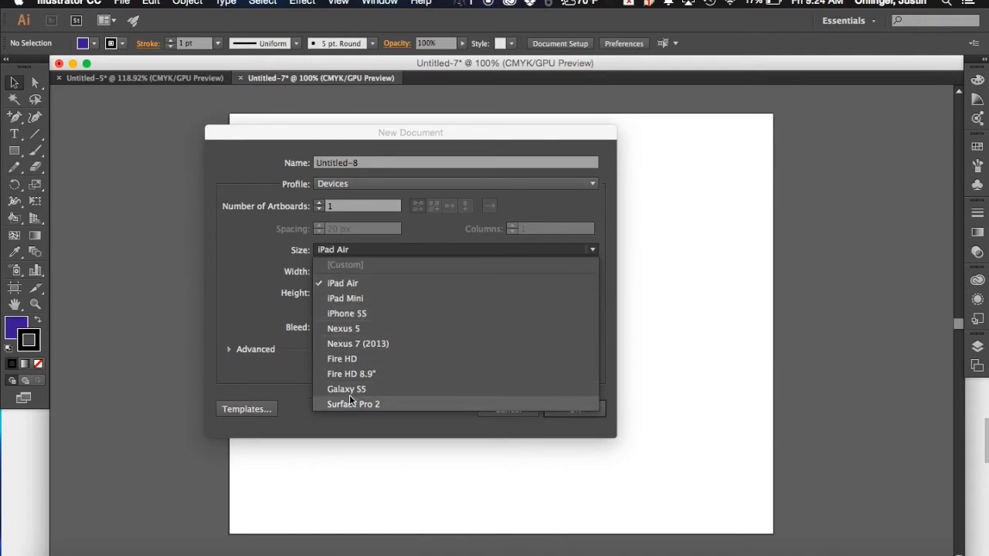
mouse_move(359, 312)
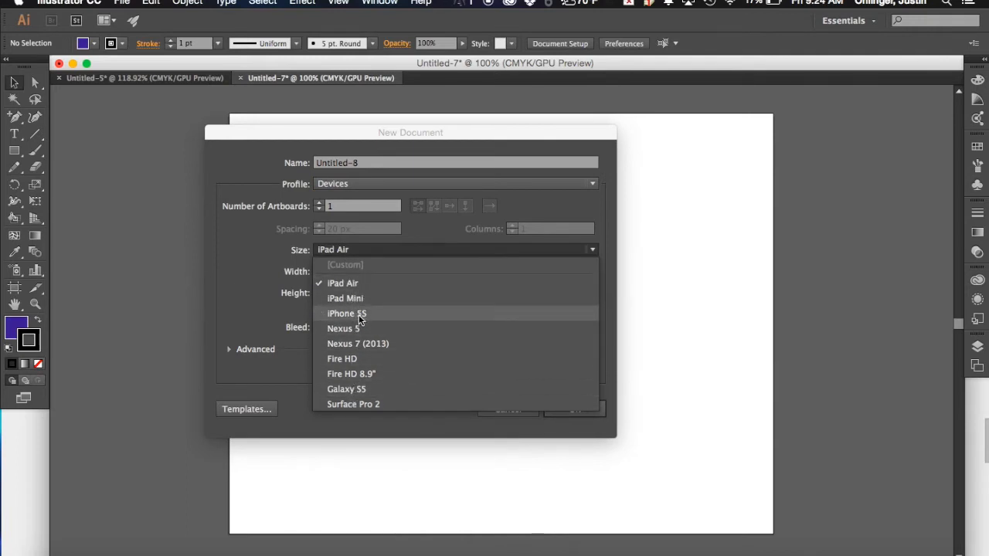
mouse_move(359, 284)
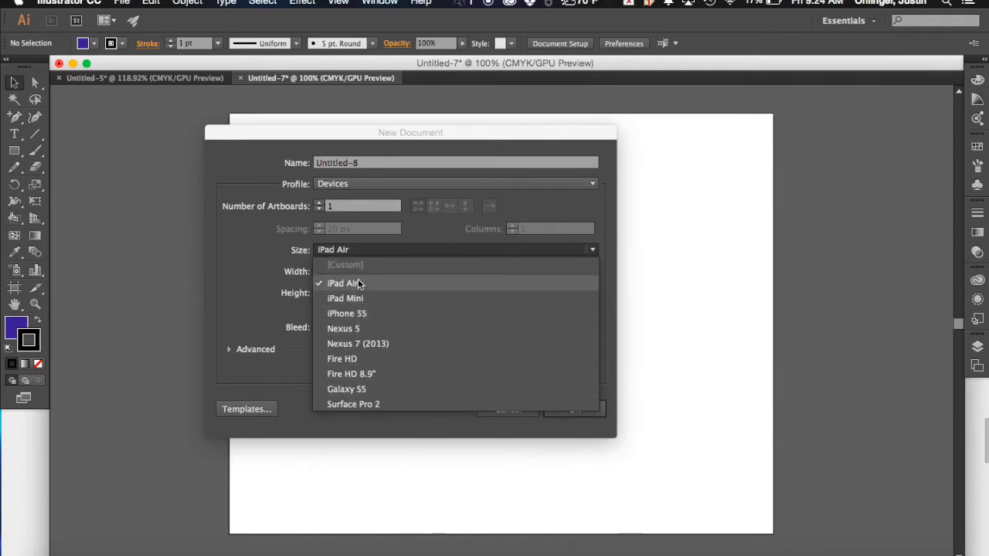
mouse_move(346, 366)
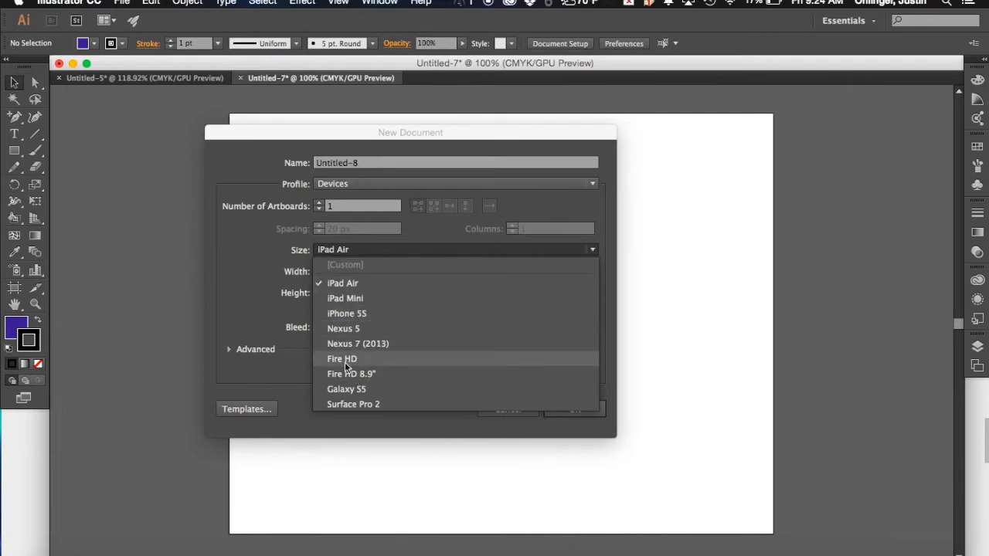
mouse_move(519, 395)
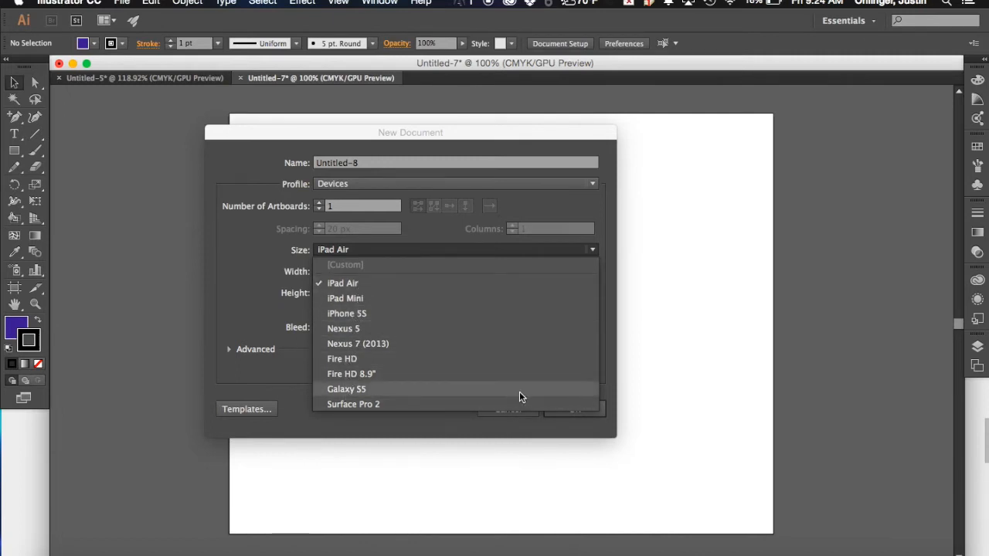
mouse_move(594, 253)
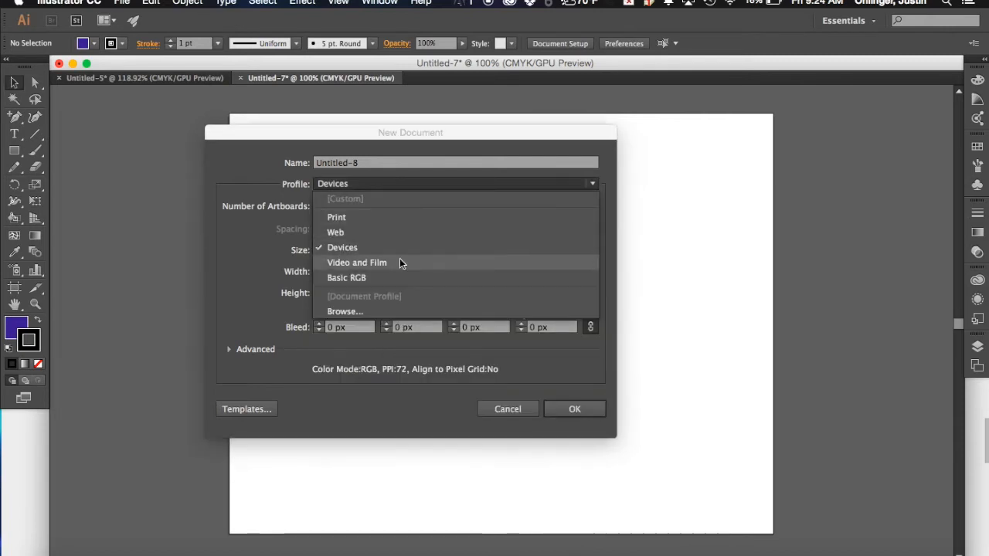
mouse_move(346, 278)
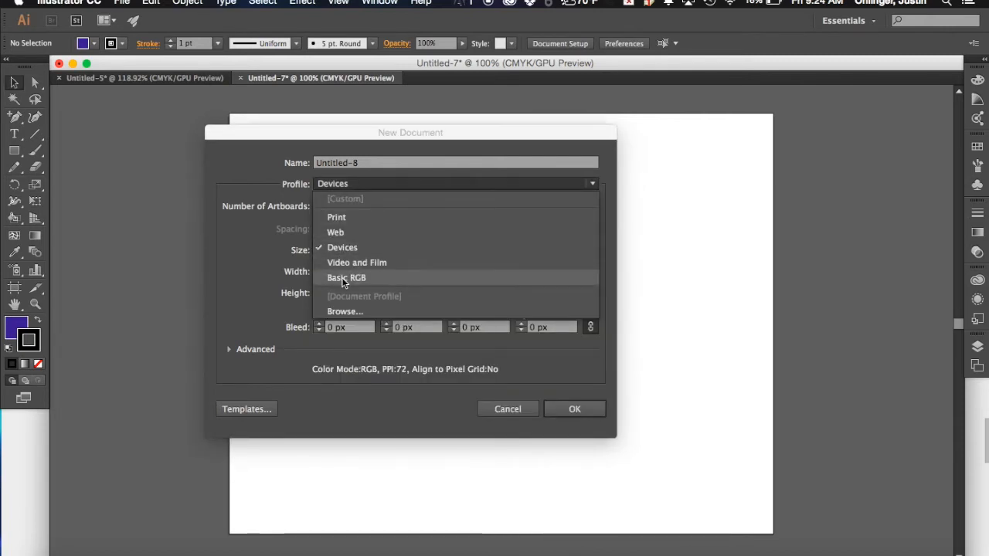
mouse_move(337, 216)
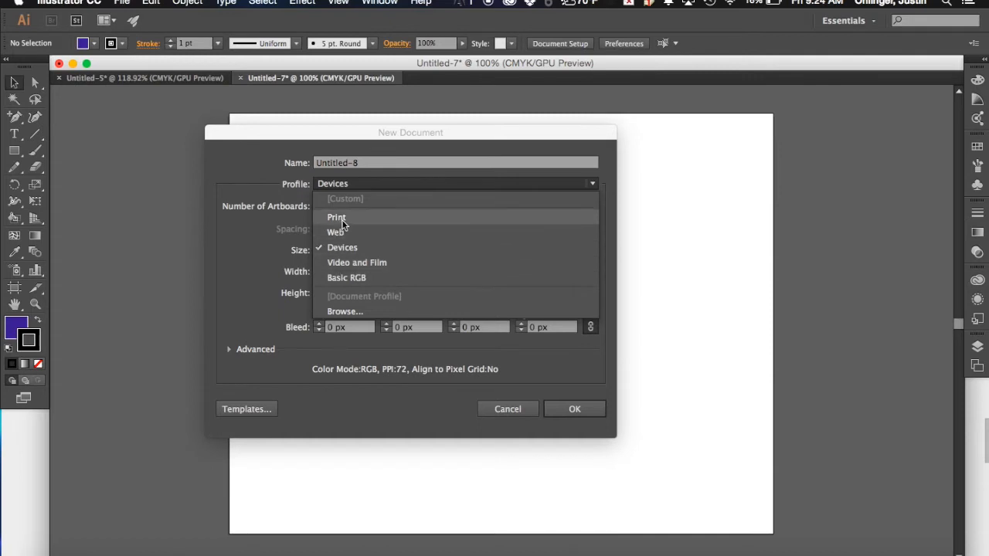
left_click(337, 216)
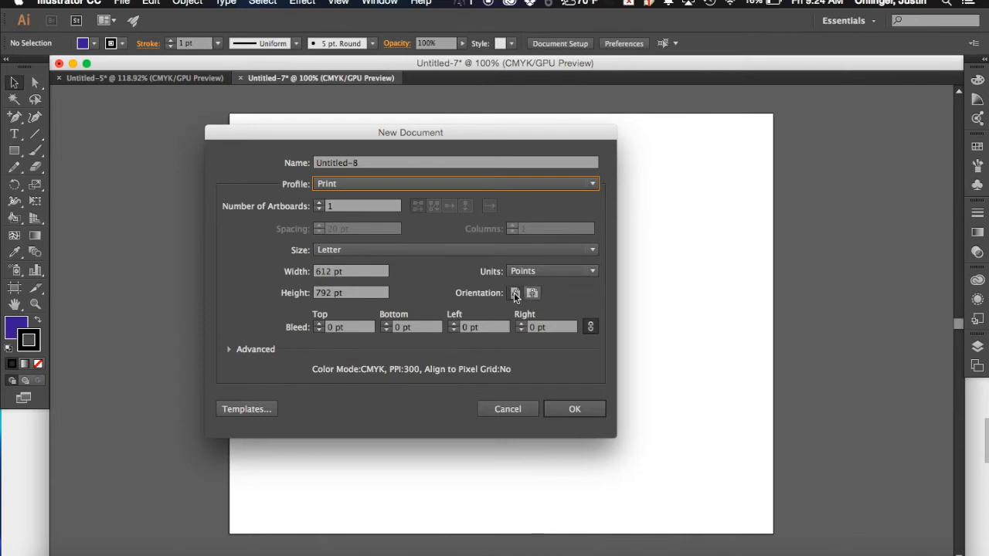
mouse_move(516, 293)
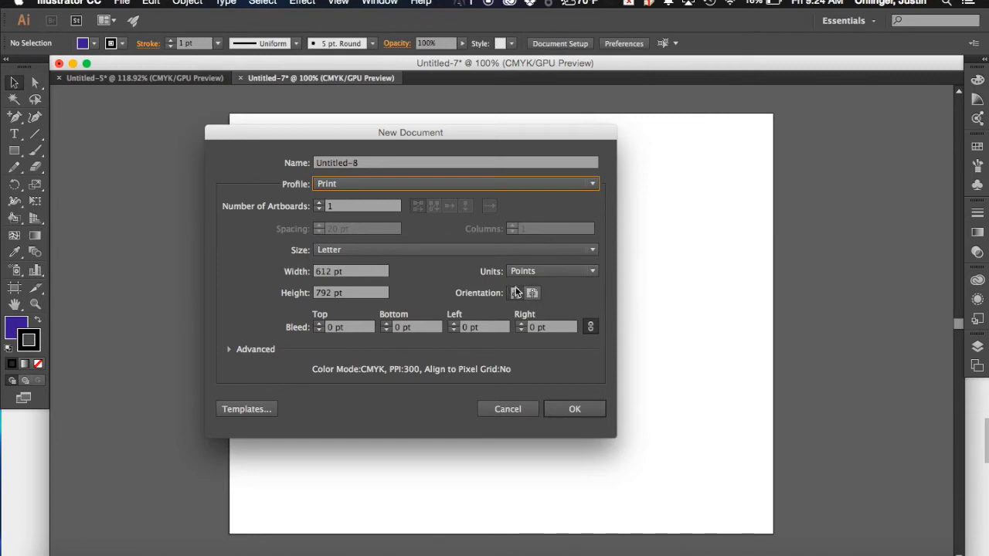
mouse_move(519, 290)
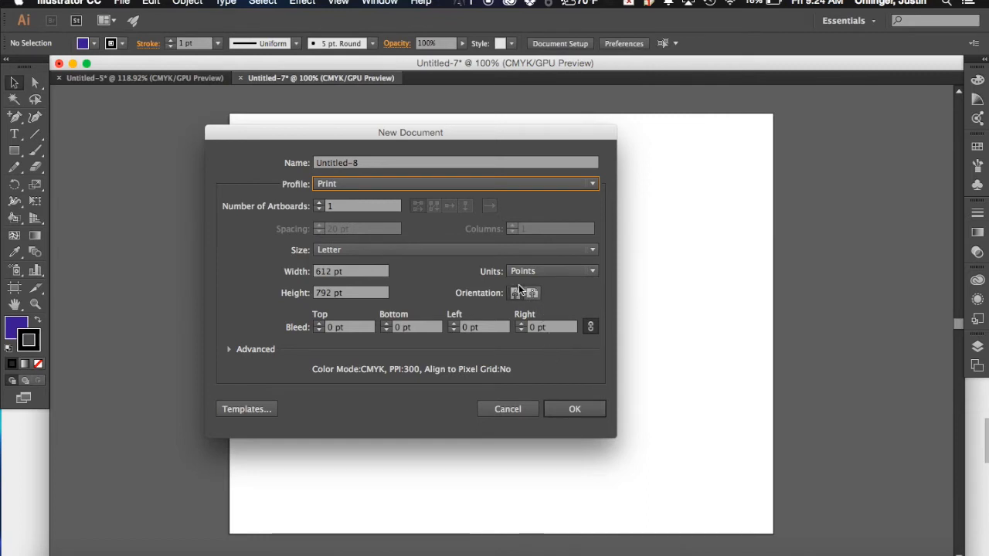
left_click(575, 408)
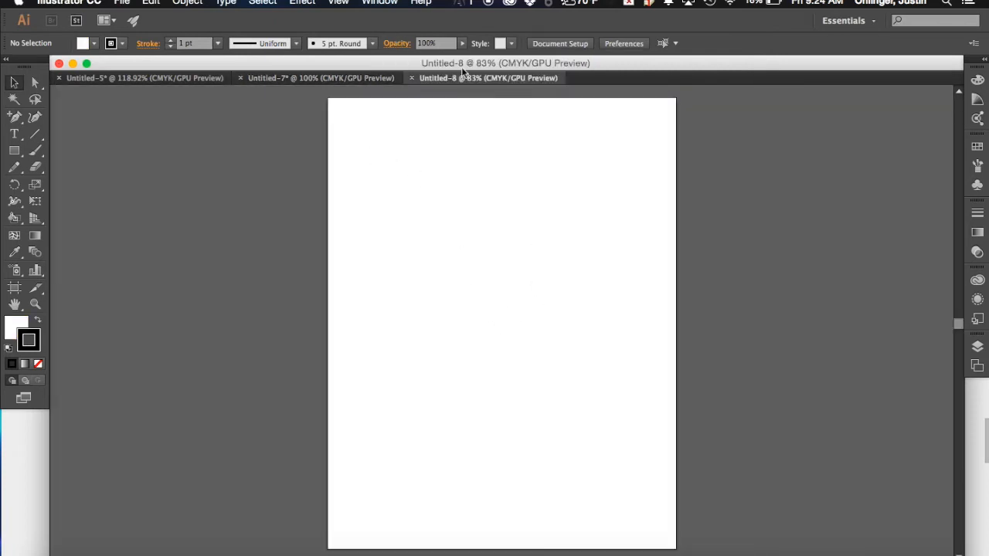
left_click(321, 77)
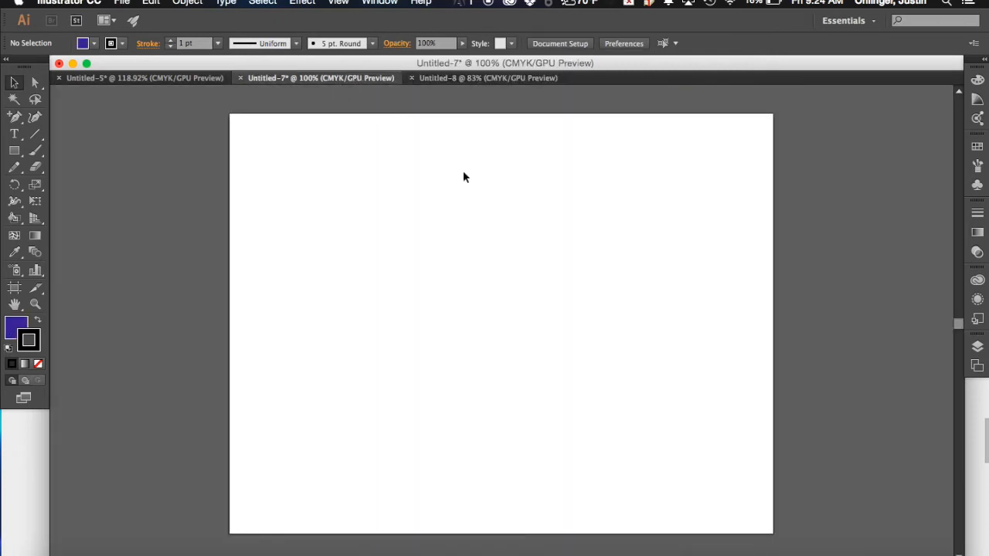
left_click(489, 77)
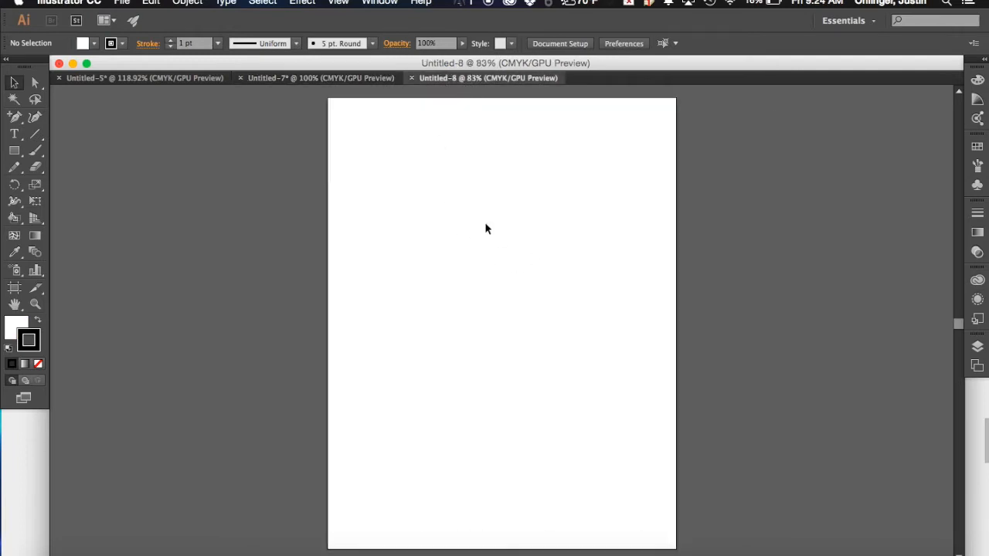
left_click(322, 78)
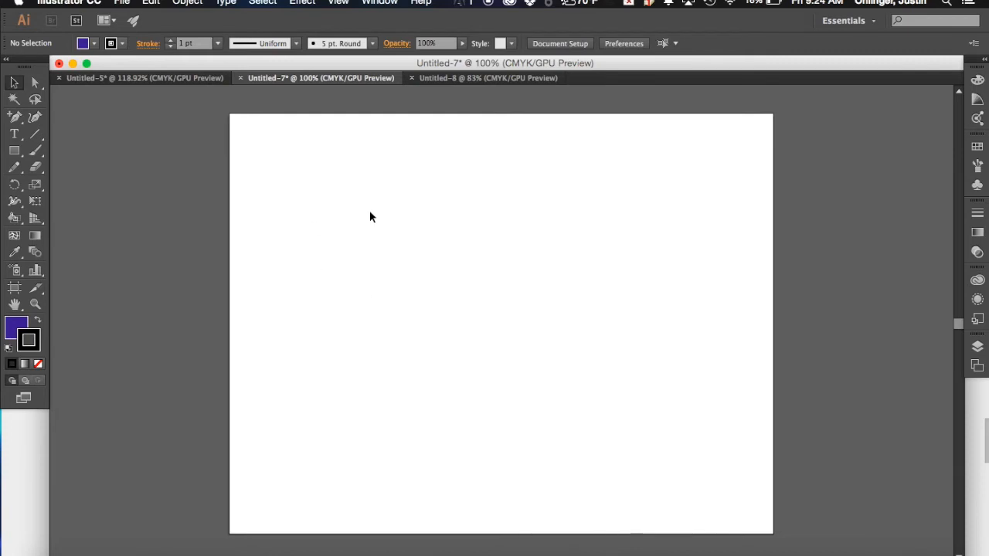
mouse_move(345, 255)
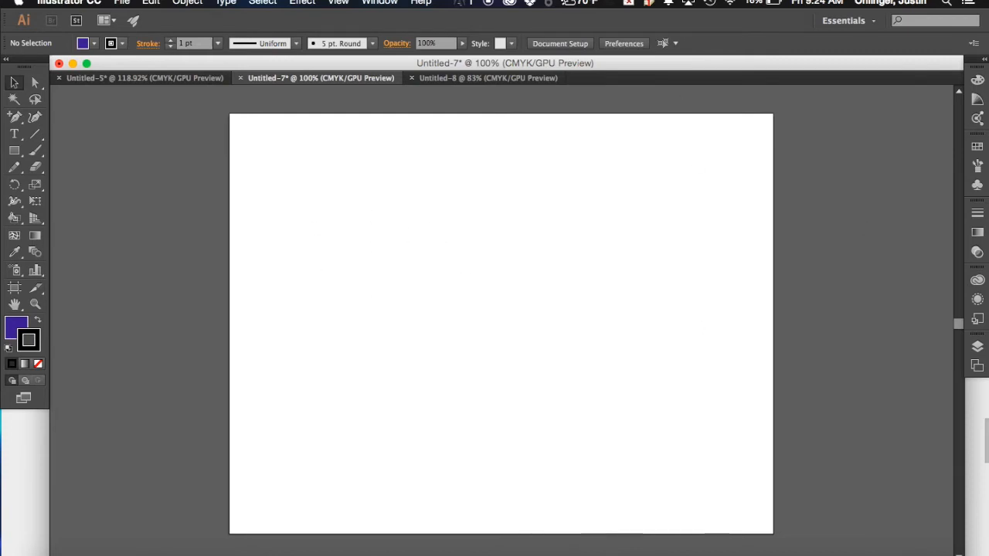
mouse_move(977, 80)
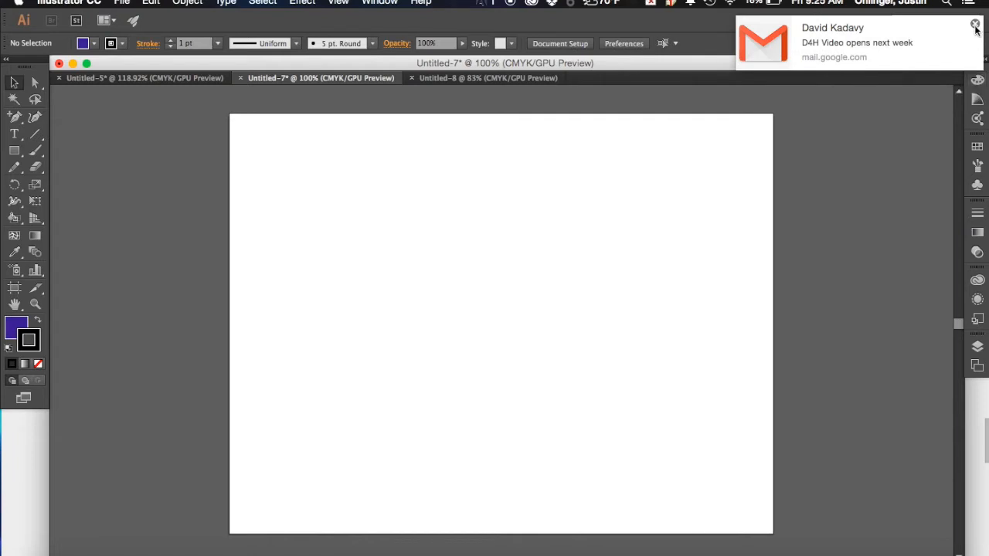
left_click(976, 25)
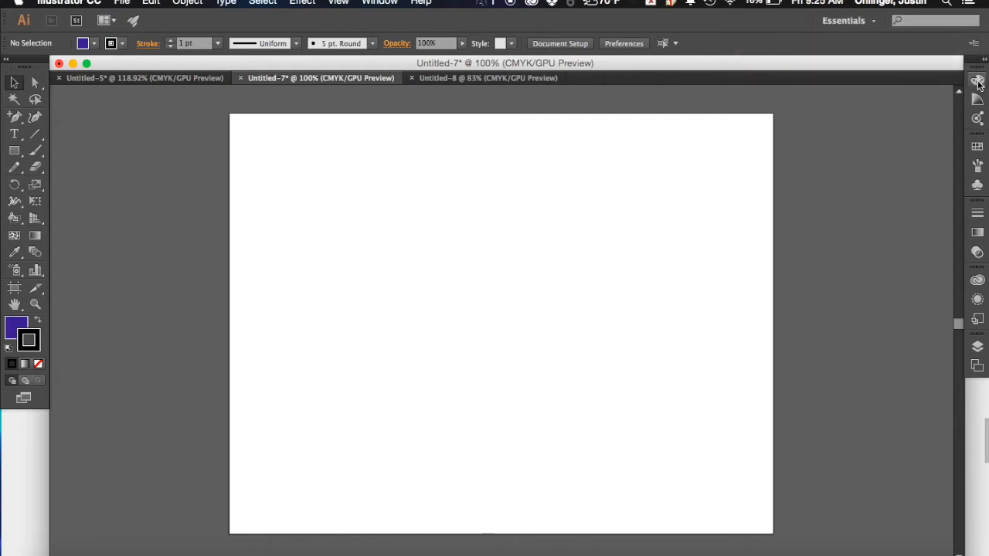
mouse_move(977, 80)
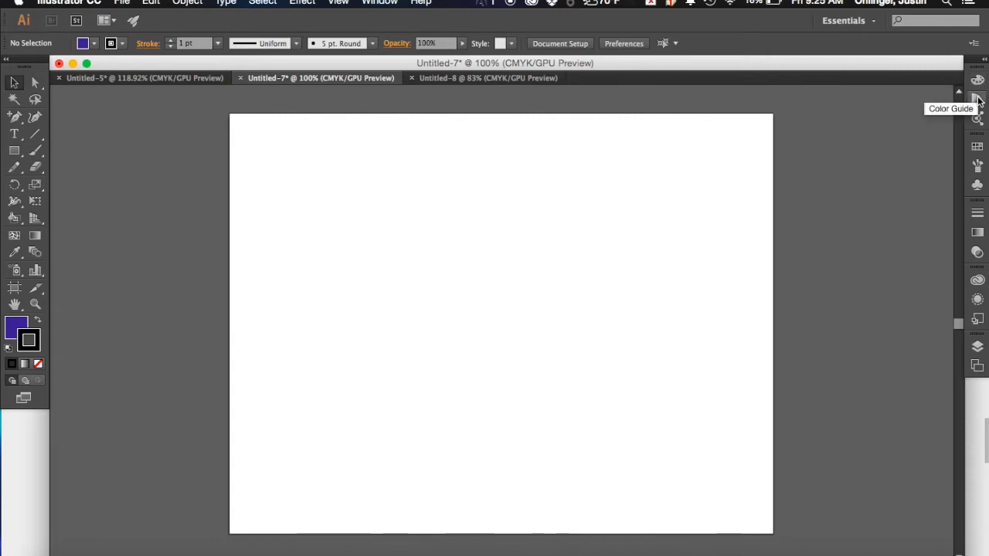
mouse_move(977, 118)
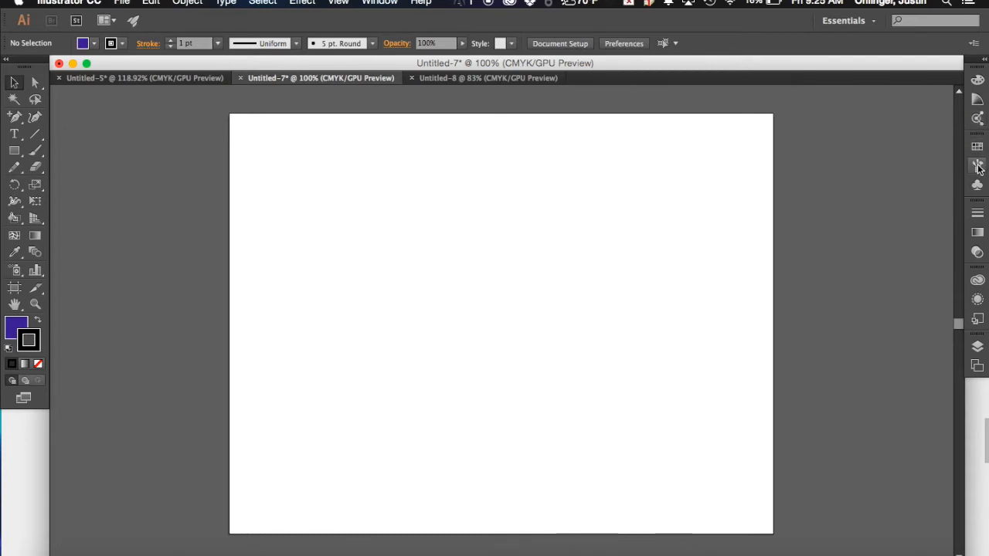
mouse_move(976, 185)
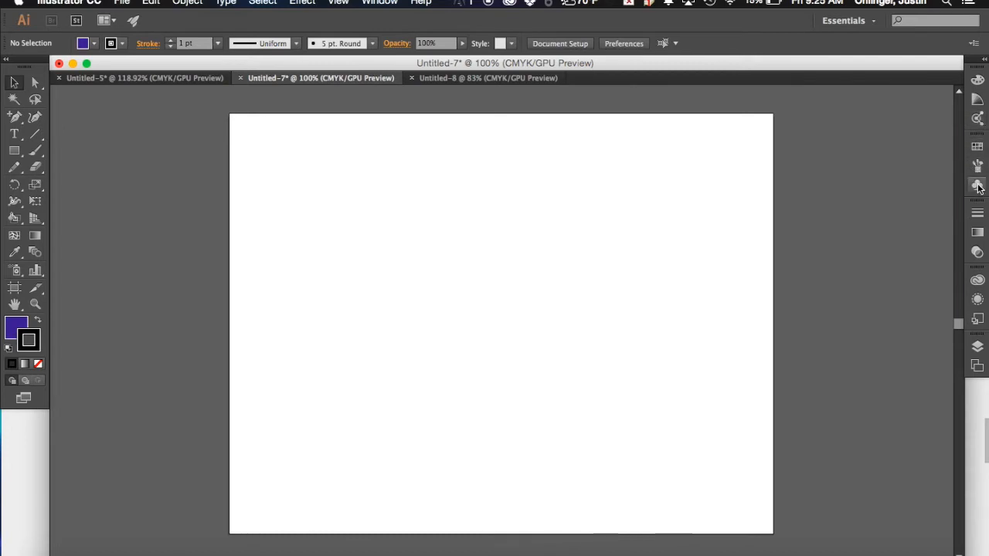
mouse_move(977, 216)
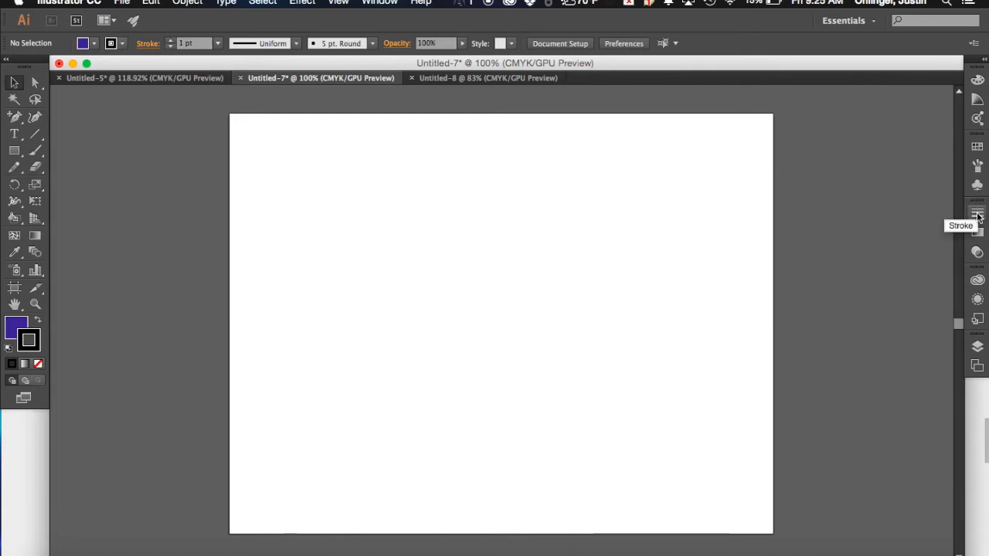
mouse_move(977, 235)
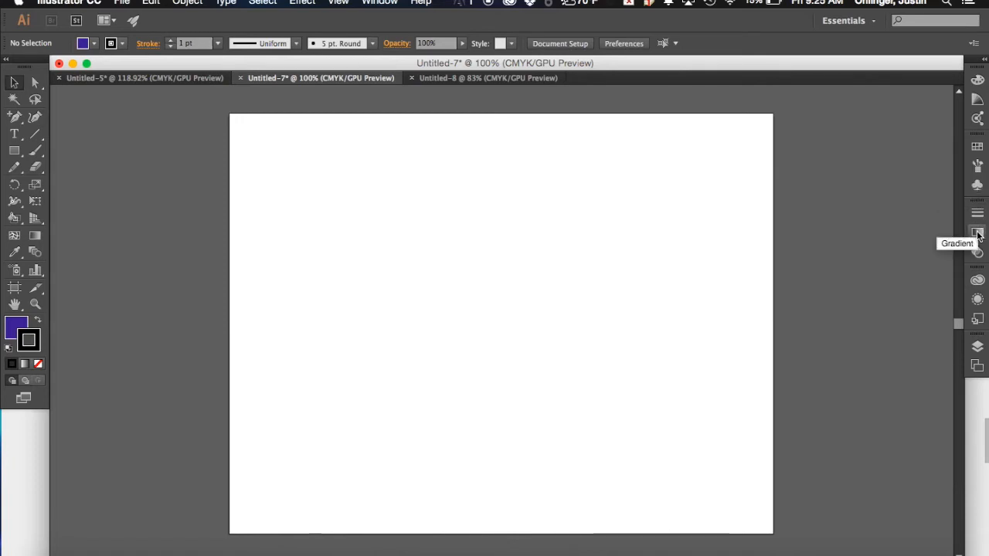
mouse_move(978, 255)
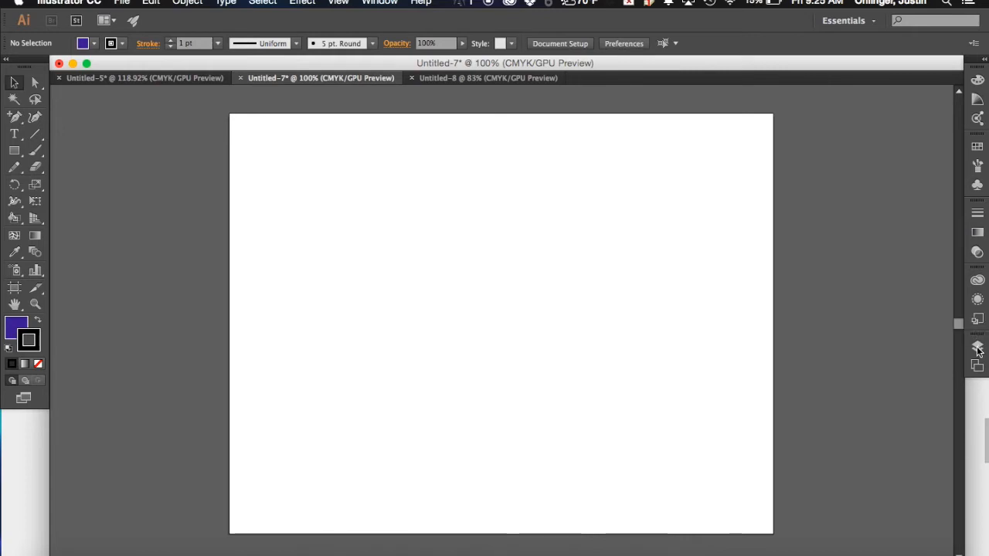
mouse_move(976, 346)
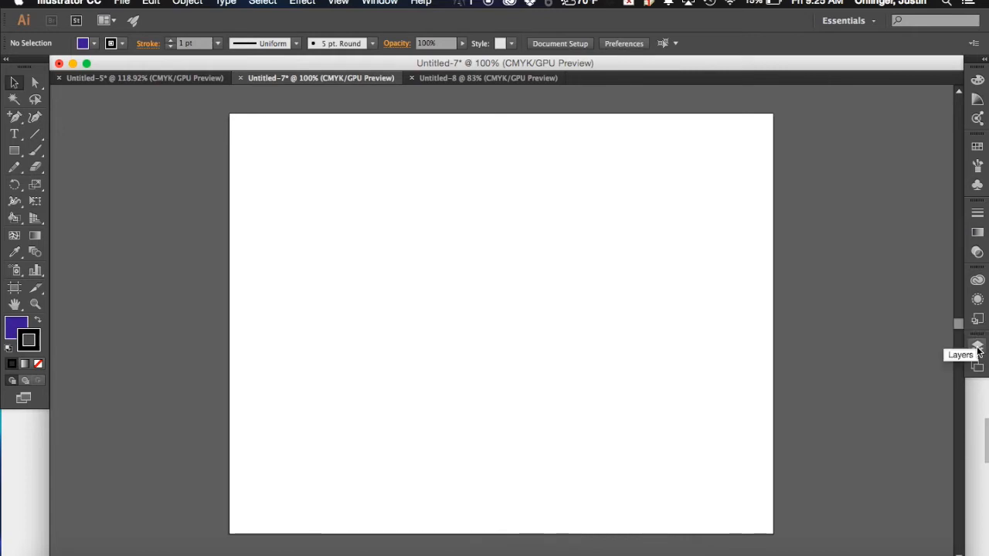
mouse_move(977, 363)
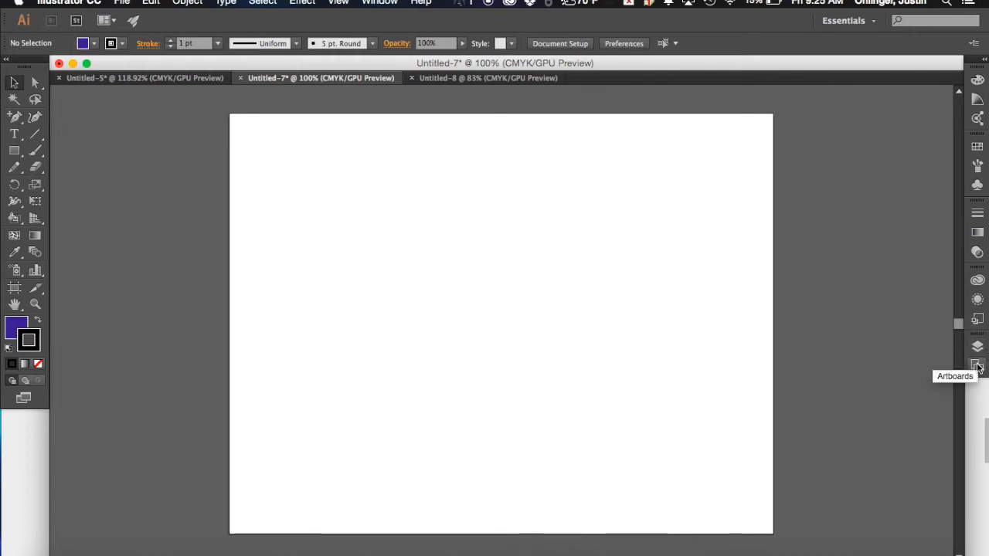
mouse_move(977, 365)
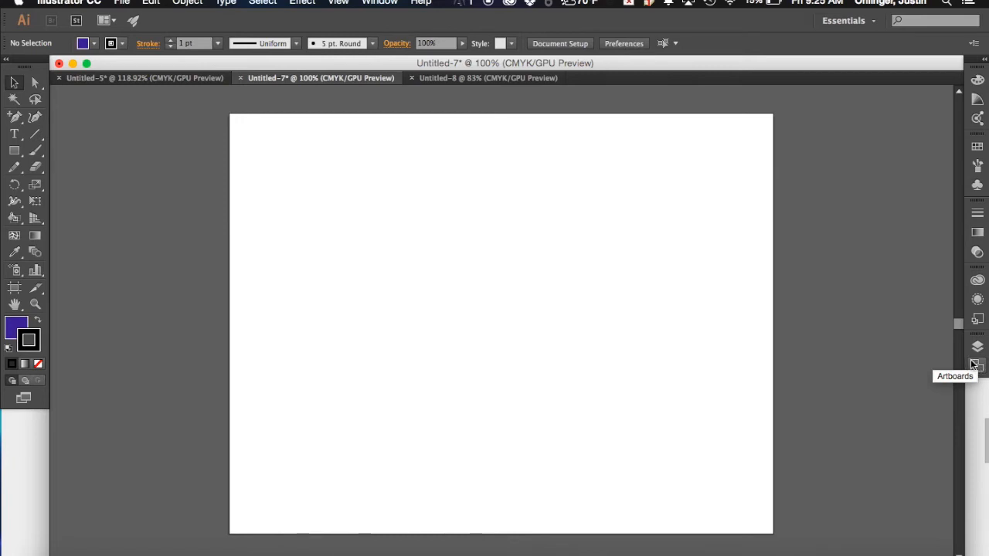
mouse_move(443, 411)
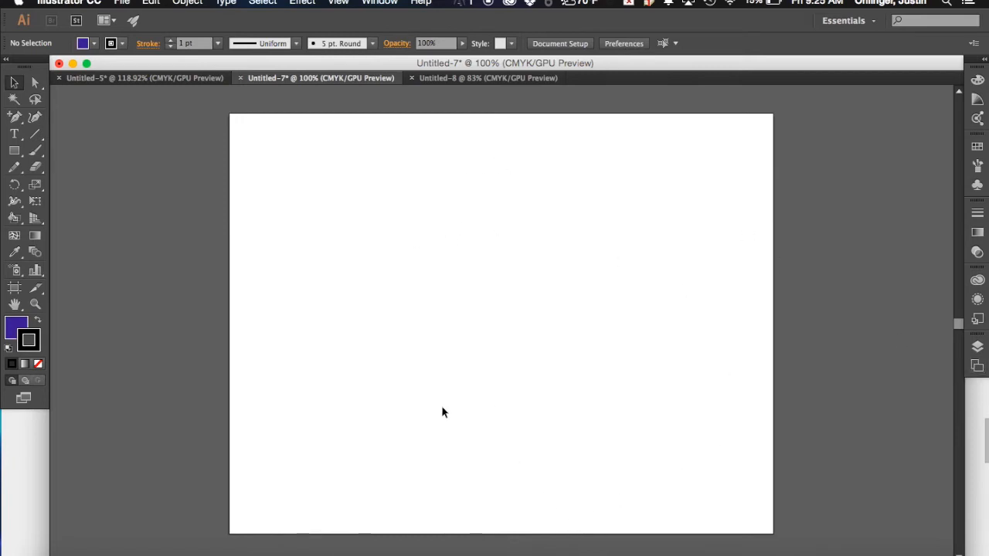
mouse_move(661, 238)
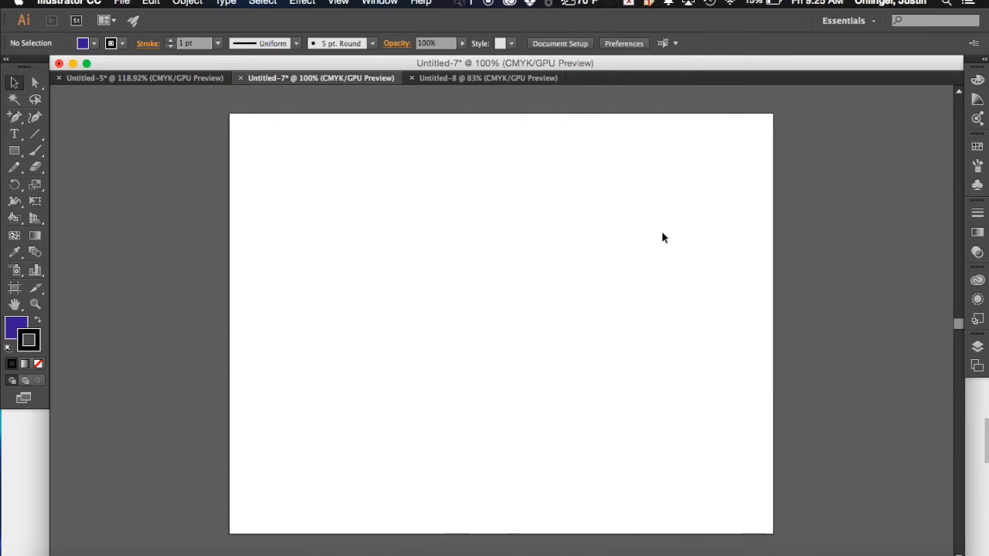
mouse_move(541, 278)
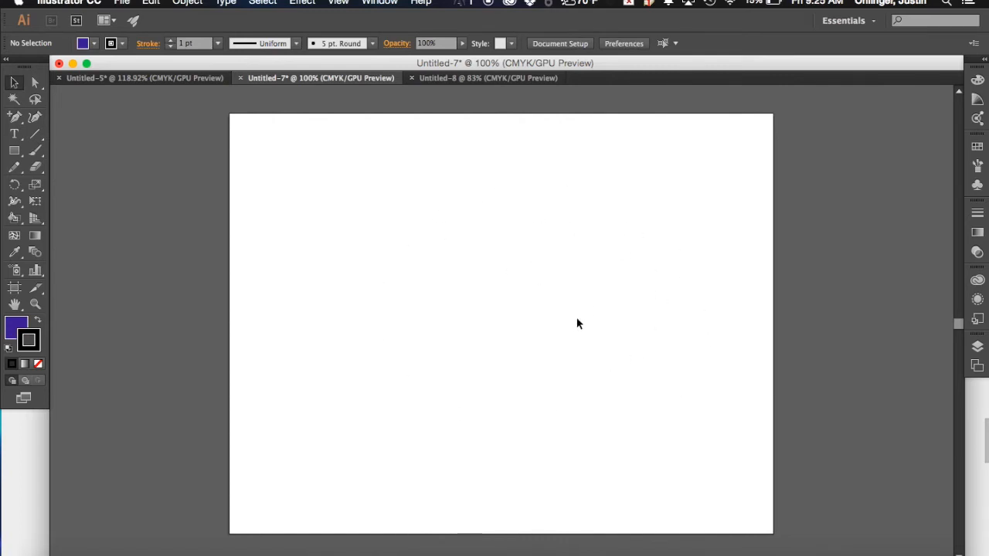
mouse_move(224, 145)
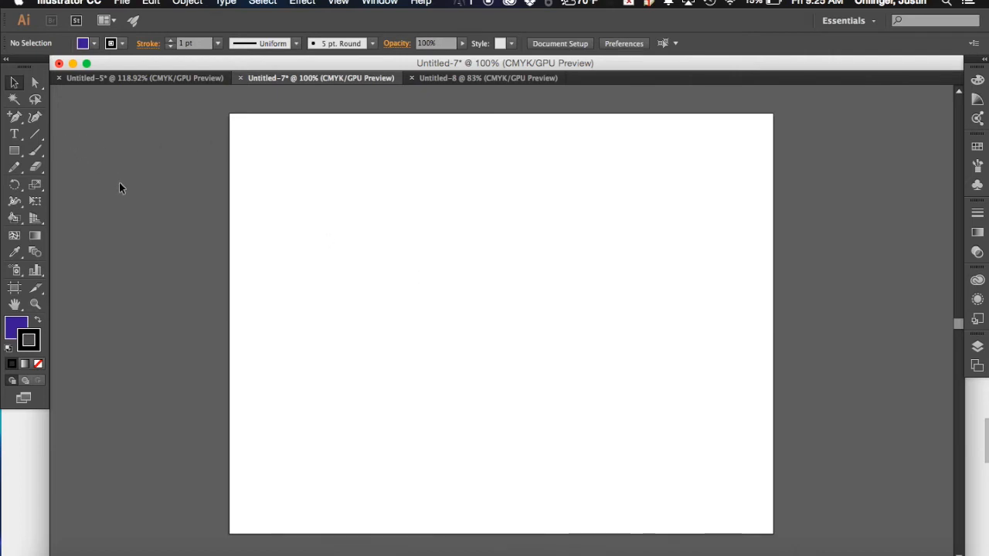
mouse_move(116, 189)
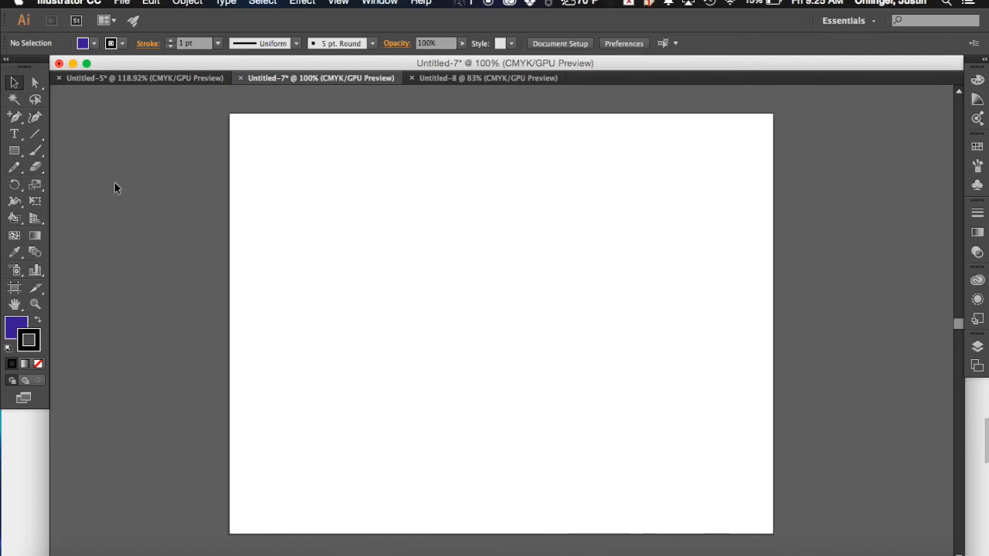
mouse_move(14, 184)
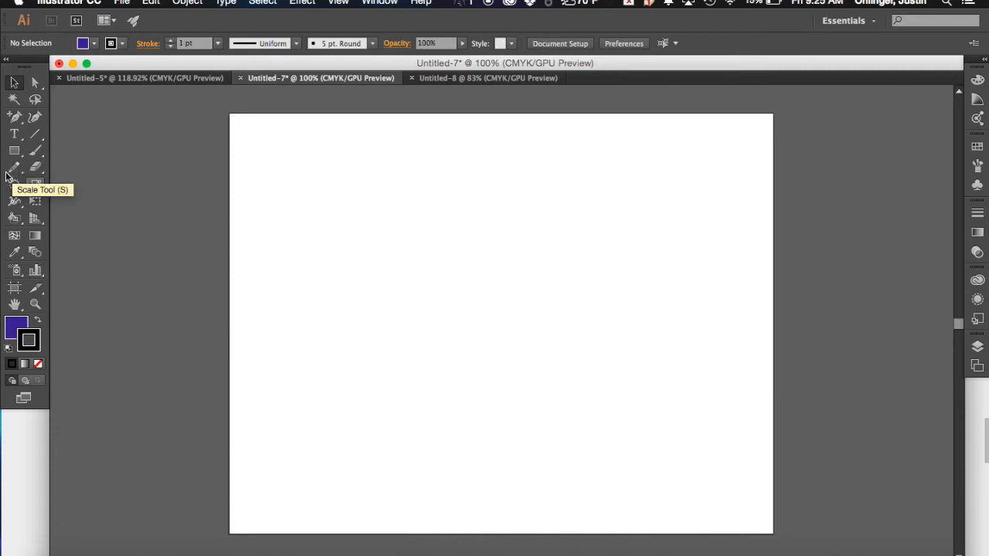
mouse_move(77, 173)
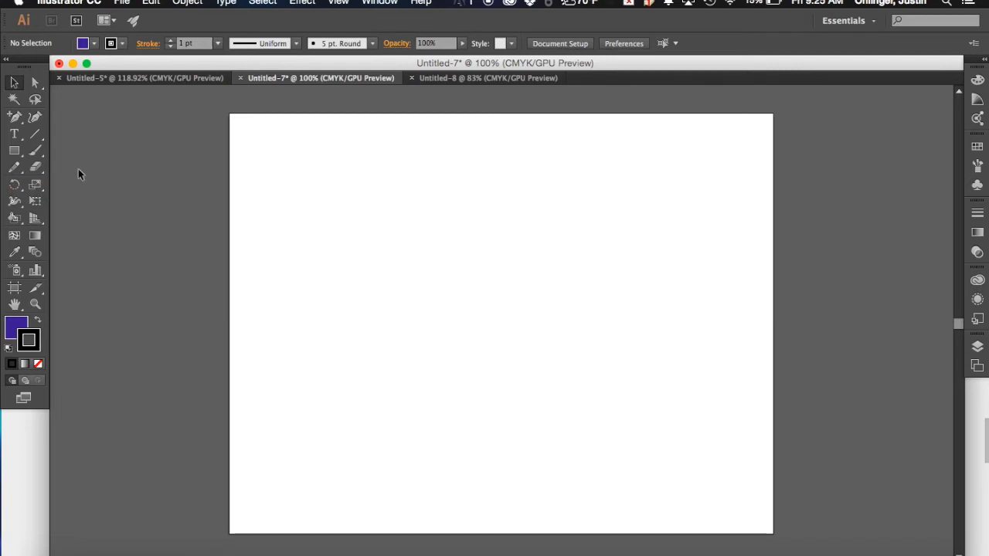
mouse_move(8, 172)
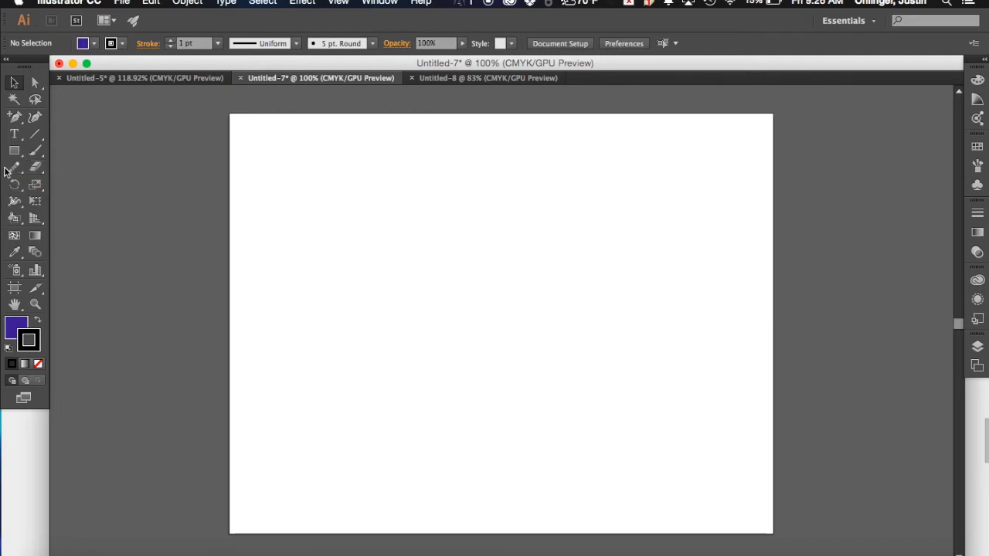
mouse_move(11, 171)
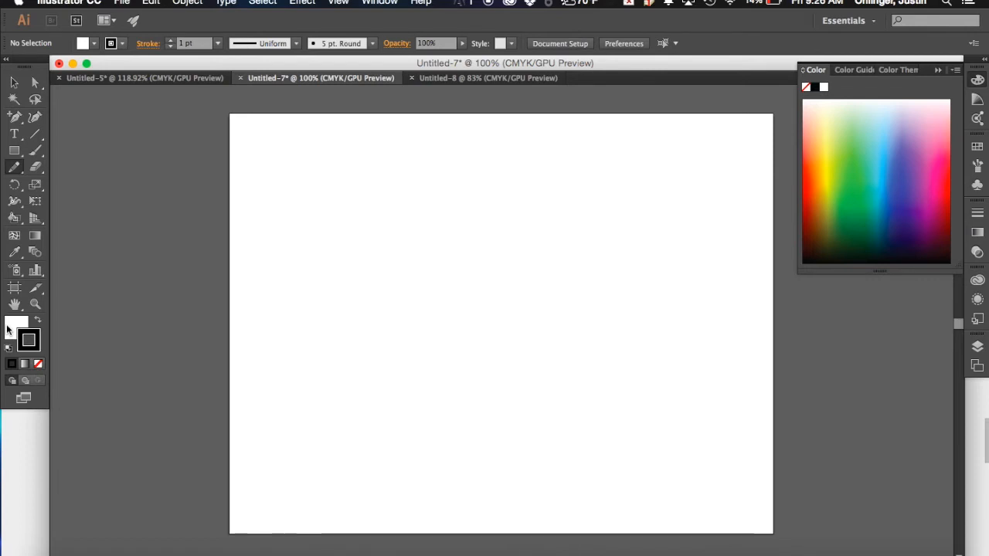
mouse_move(17, 327)
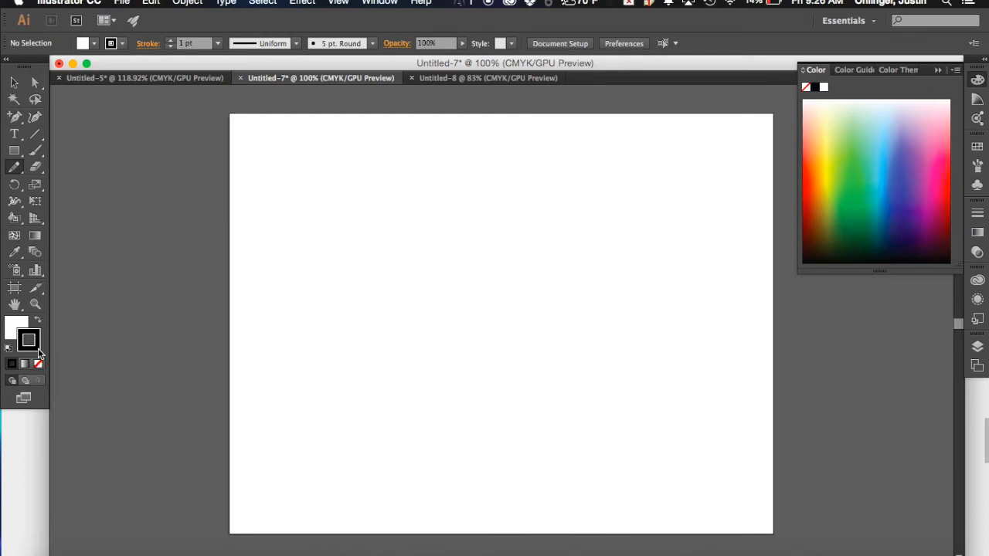
mouse_move(44, 347)
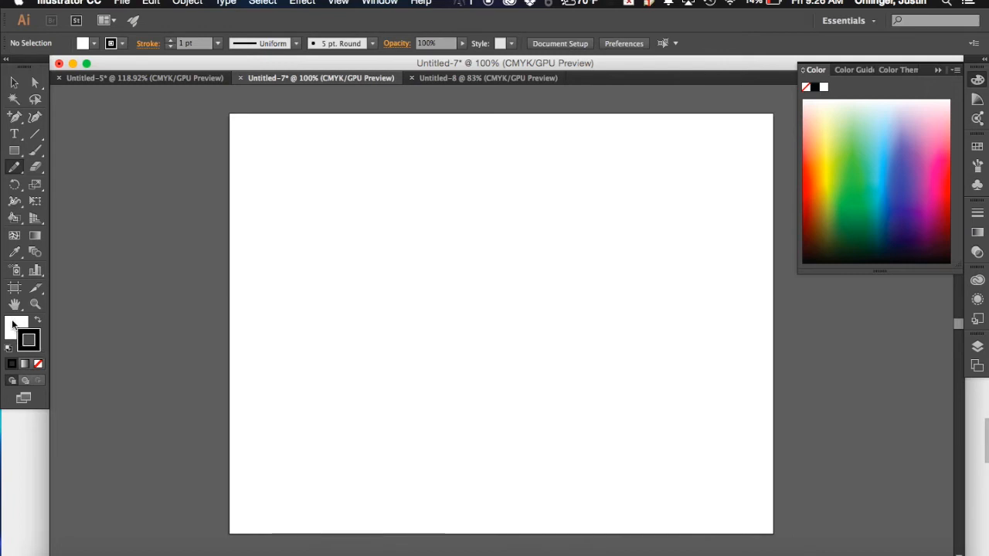
mouse_move(38, 346)
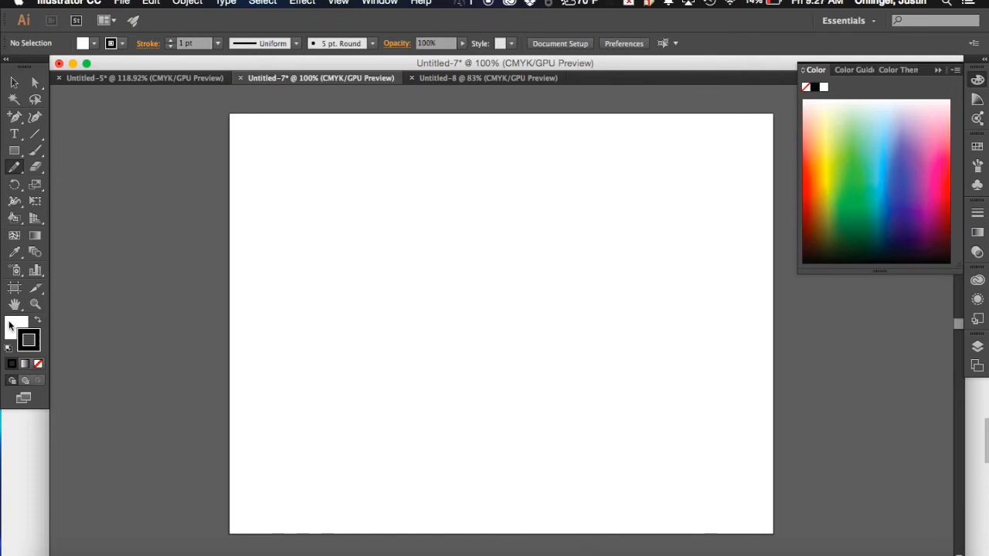
mouse_move(15, 327)
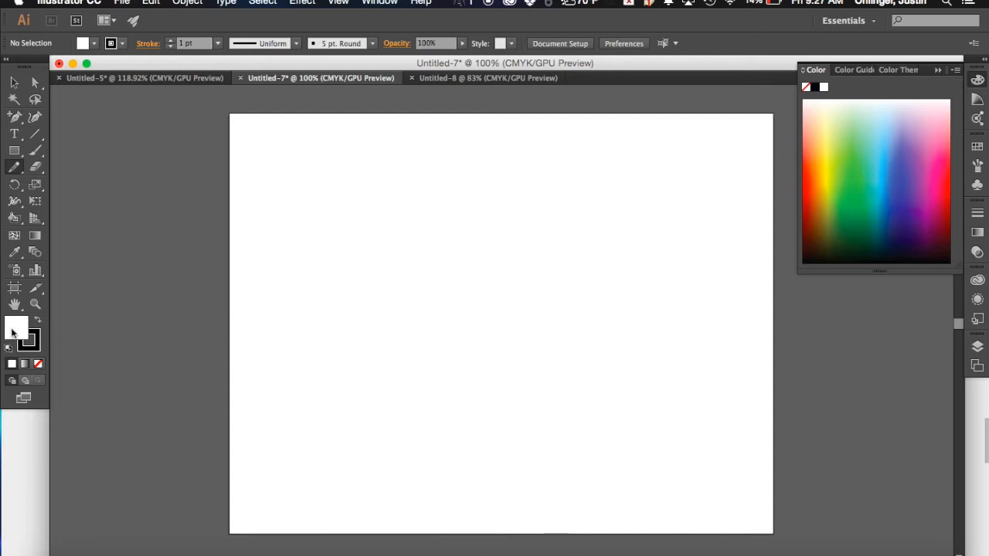
mouse_move(19, 333)
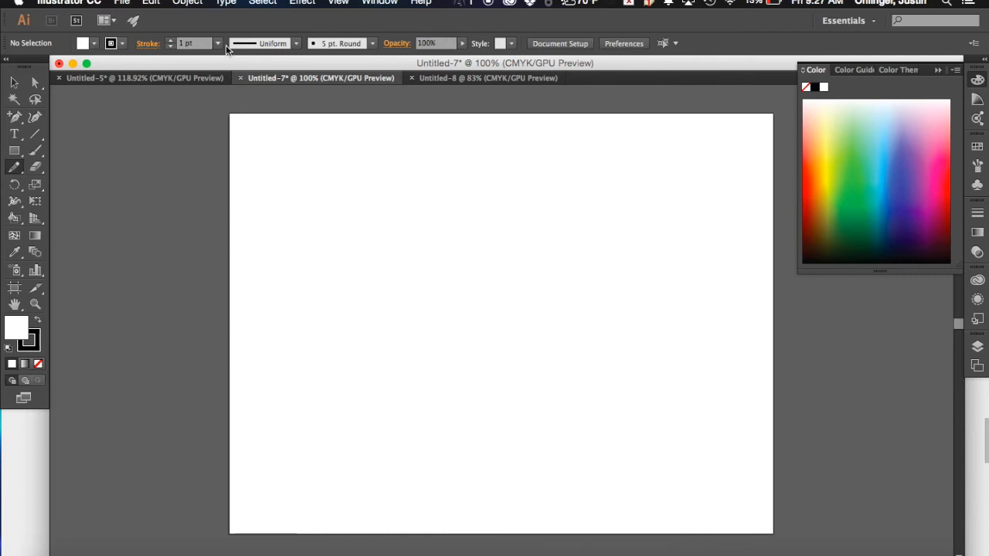
mouse_move(214, 83)
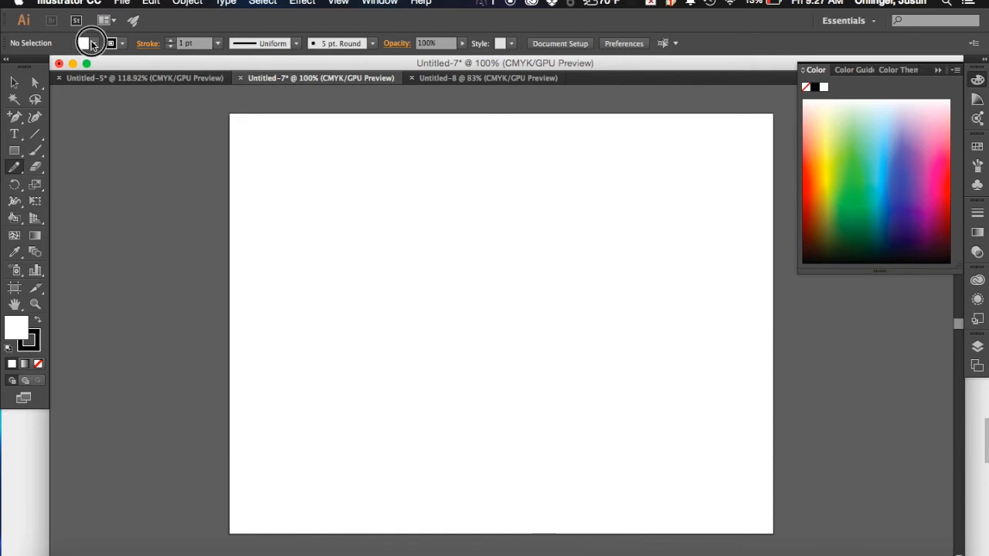
Step: Raise the stroke weight for new paths to 8 pt with a white fill
left_click(87, 44)
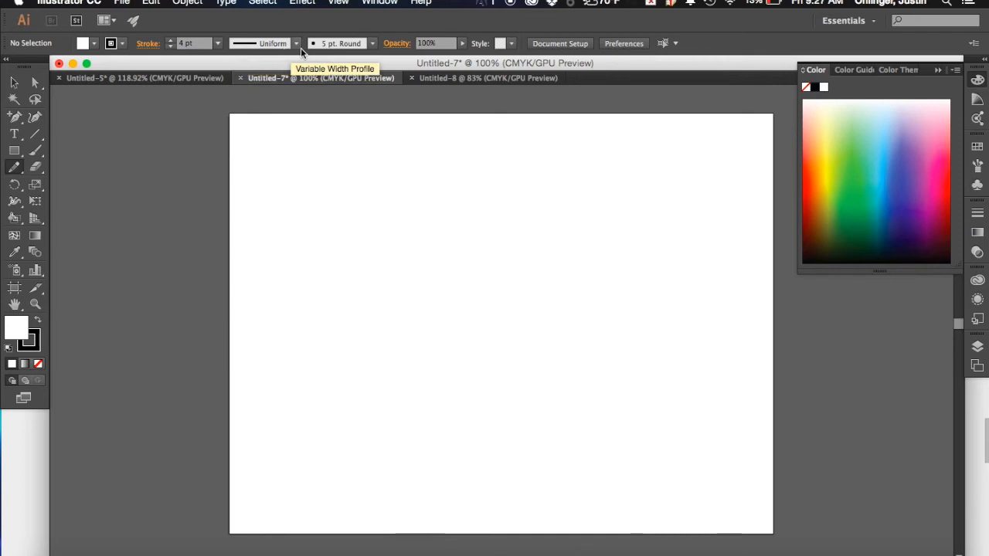
mouse_move(621, 56)
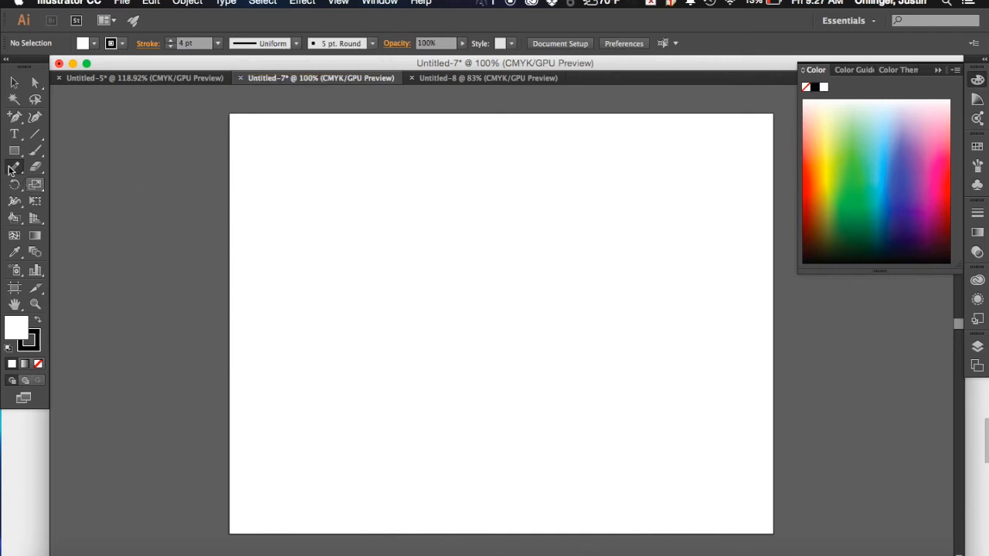
mouse_move(13, 170)
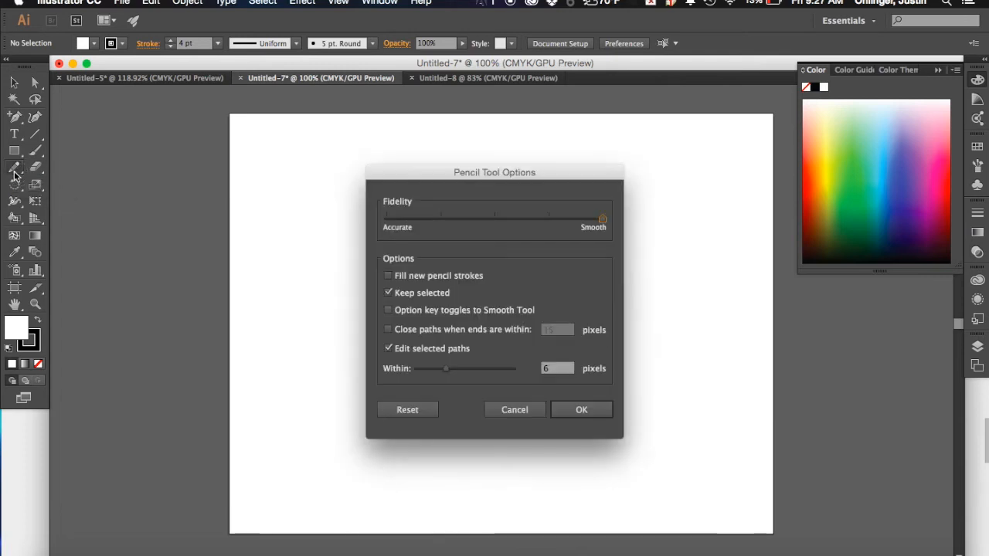
mouse_move(487, 229)
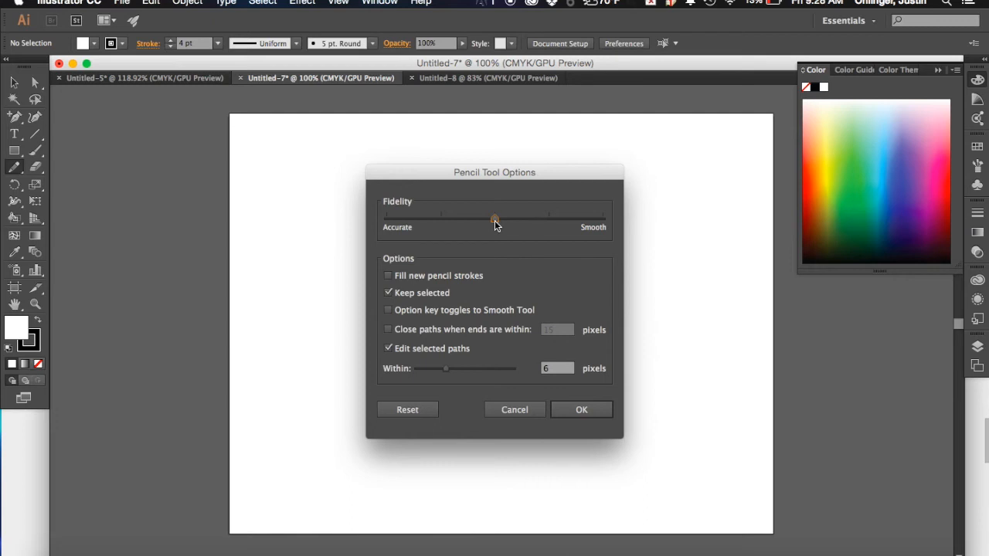
Step: Set the Pencil tool to full Smooth fidelity and close paths within 15 pixels, then confirm
left_click_drag(495, 216, 603, 216)
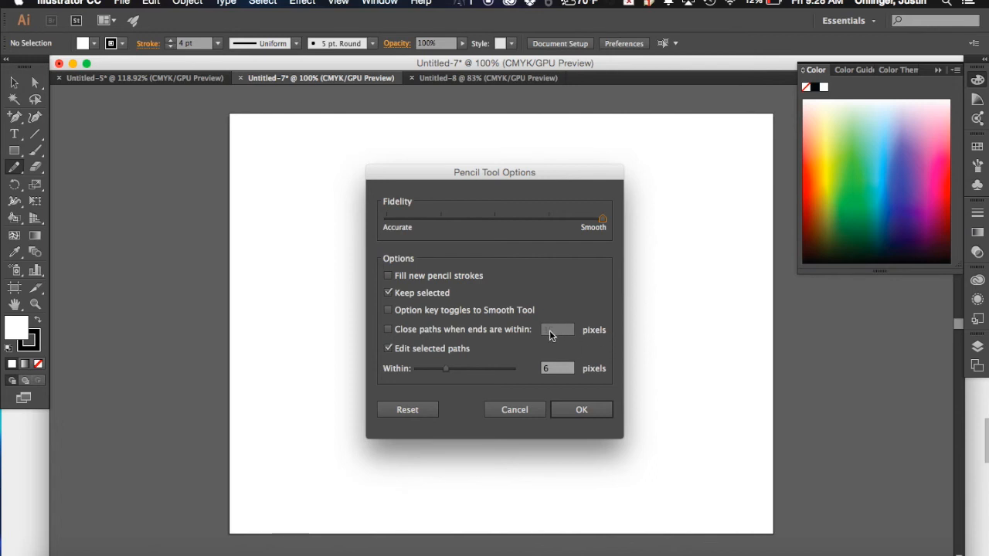
left_click(388, 329)
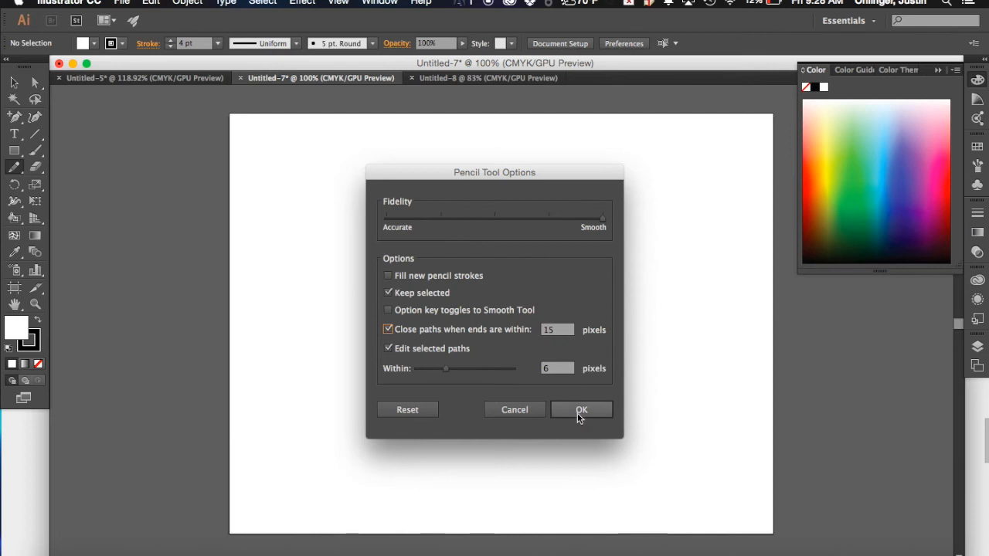
left_click(581, 409)
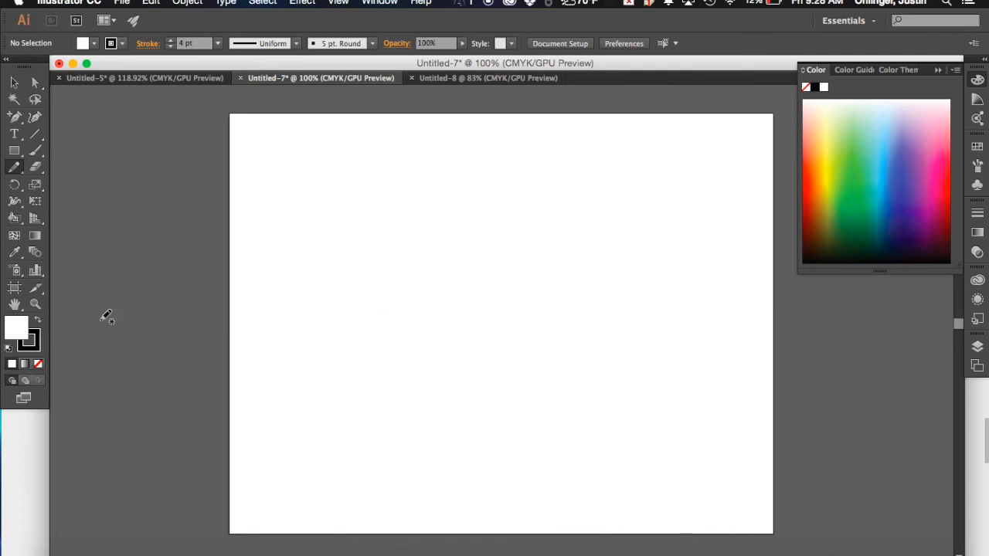
mouse_move(309, 319)
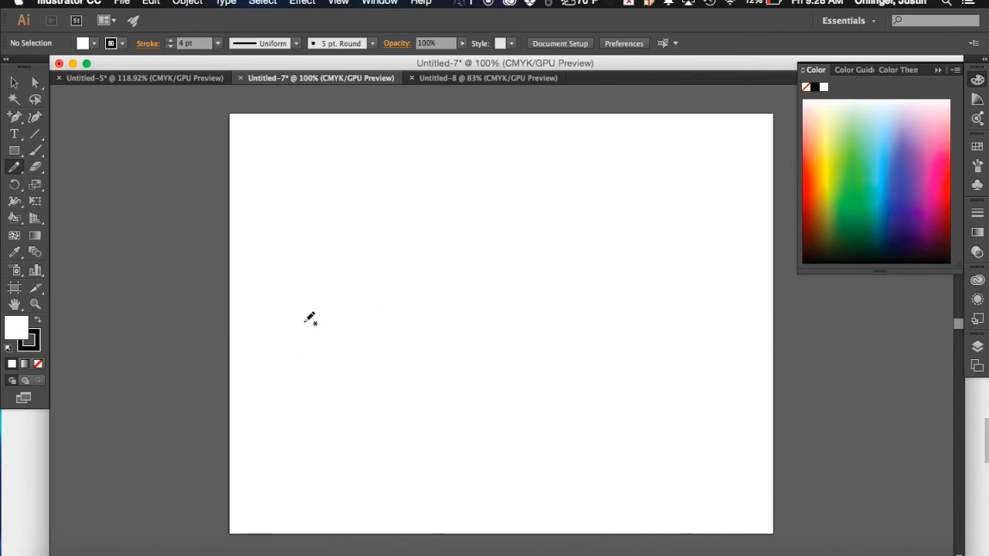
Step: Draw an open wavy pencil line, then a closed freehand blob in the artboard centre
left_click_drag(303, 317, 547, 328)
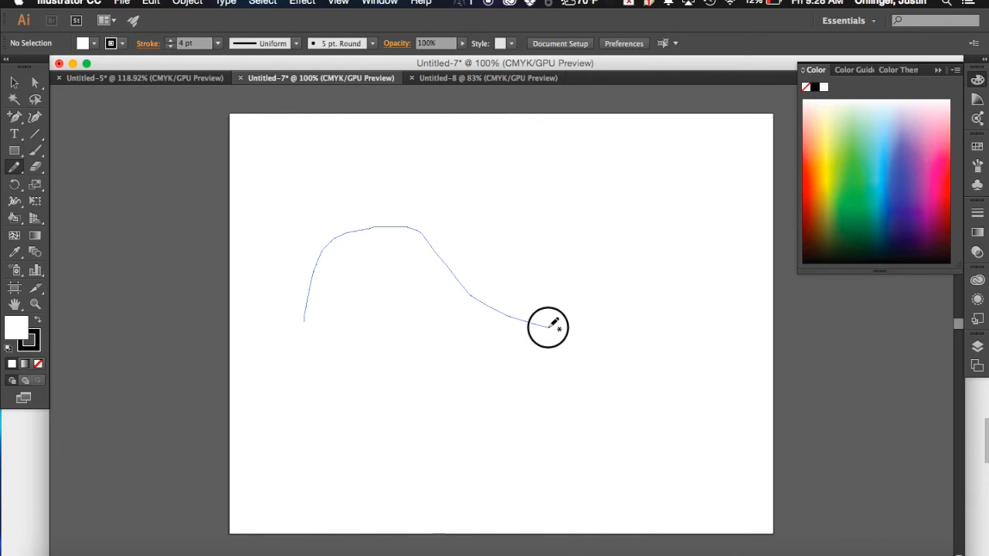
left_click_drag(549, 324, 692, 209)
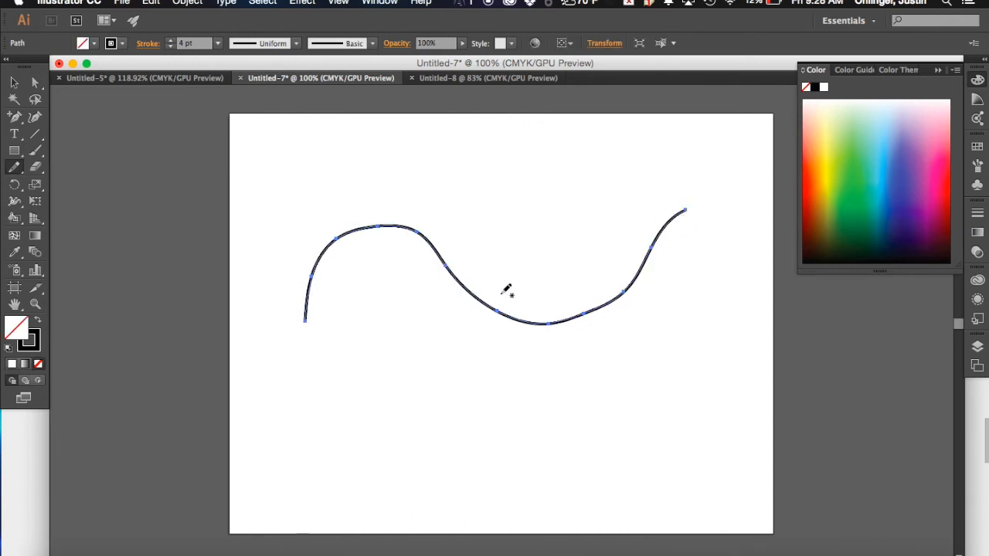
mouse_move(434, 343)
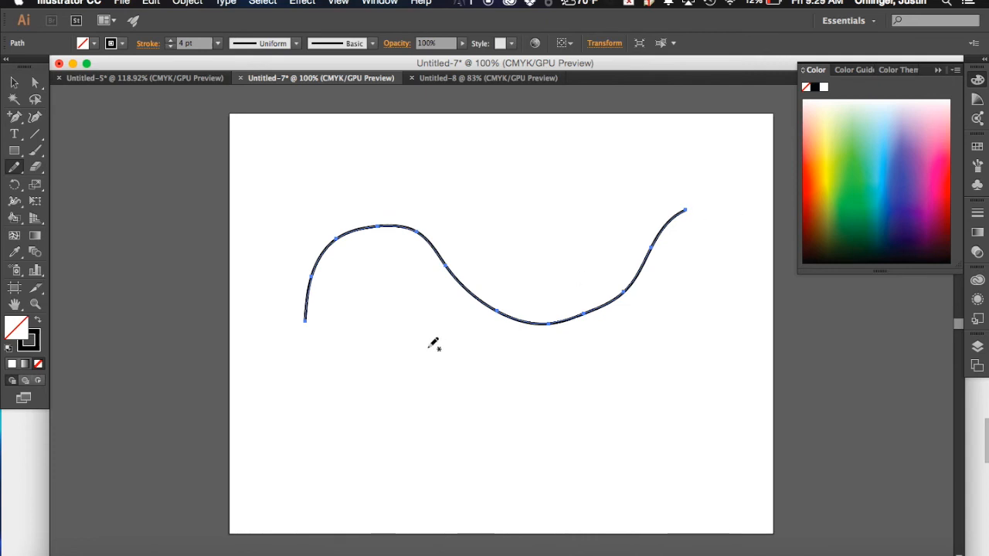
mouse_move(544, 328)
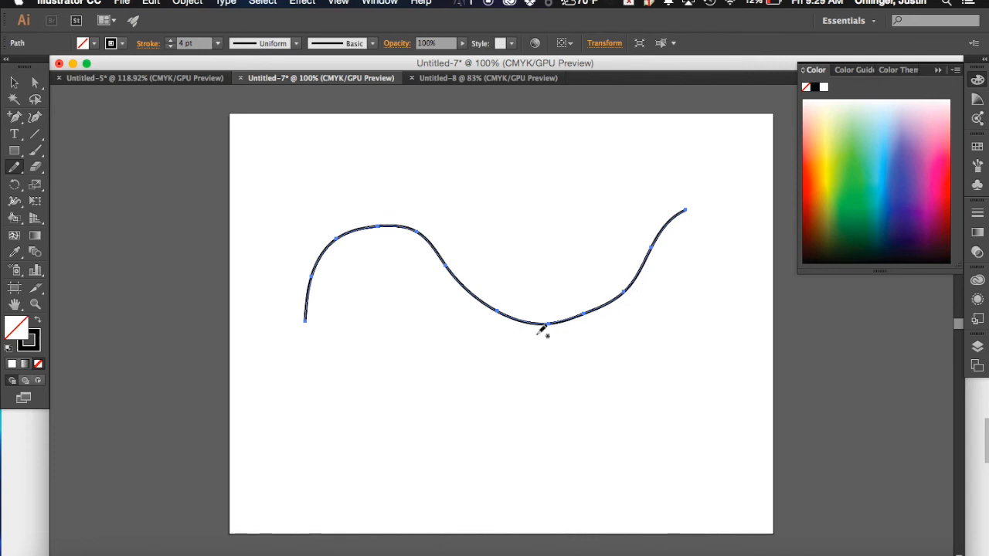
left_click(353, 396)
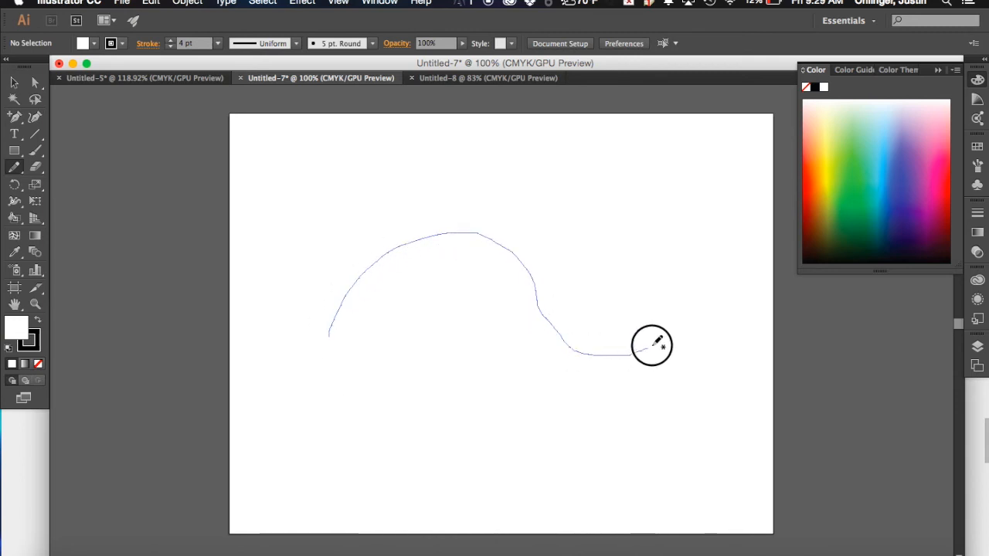
left_click_drag(652, 346, 422, 419)
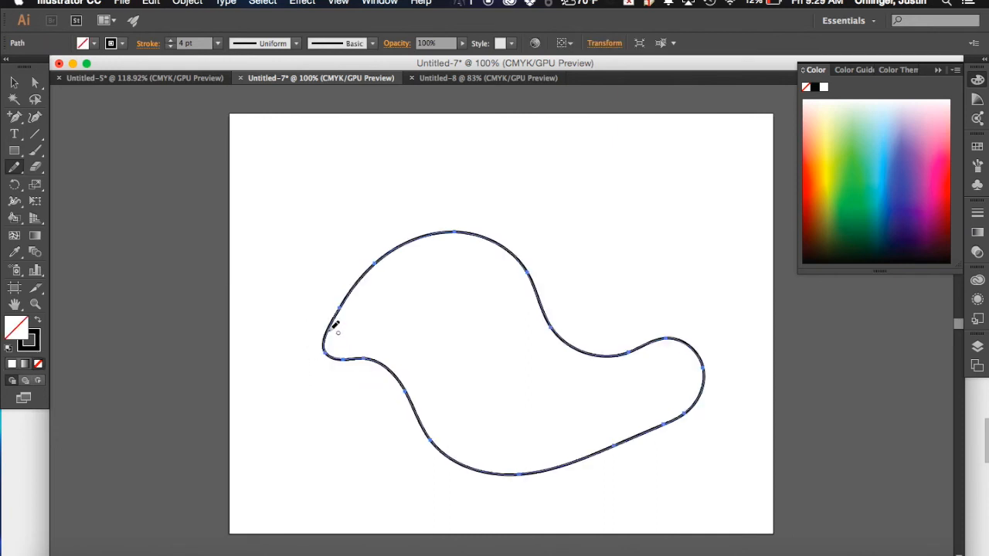
mouse_move(331, 379)
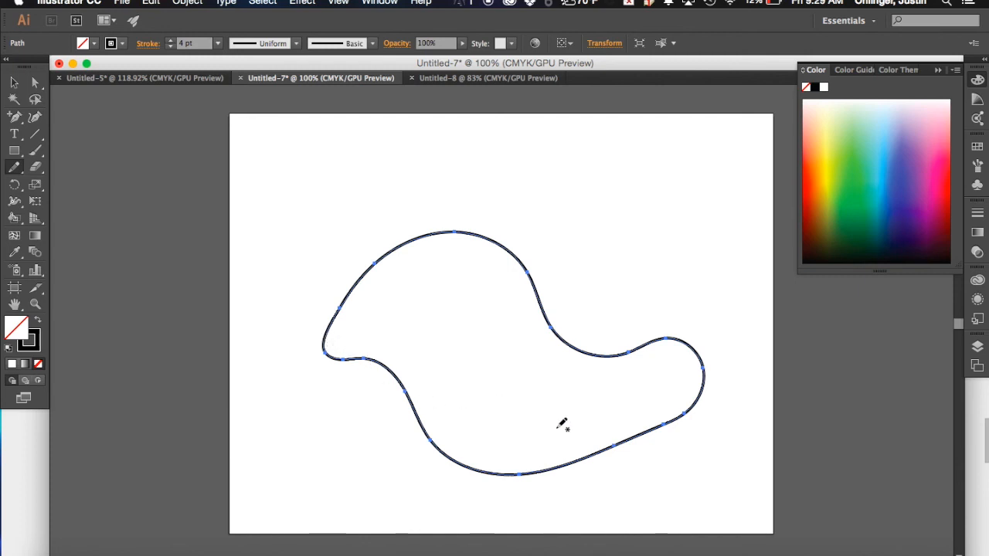
mouse_move(519, 315)
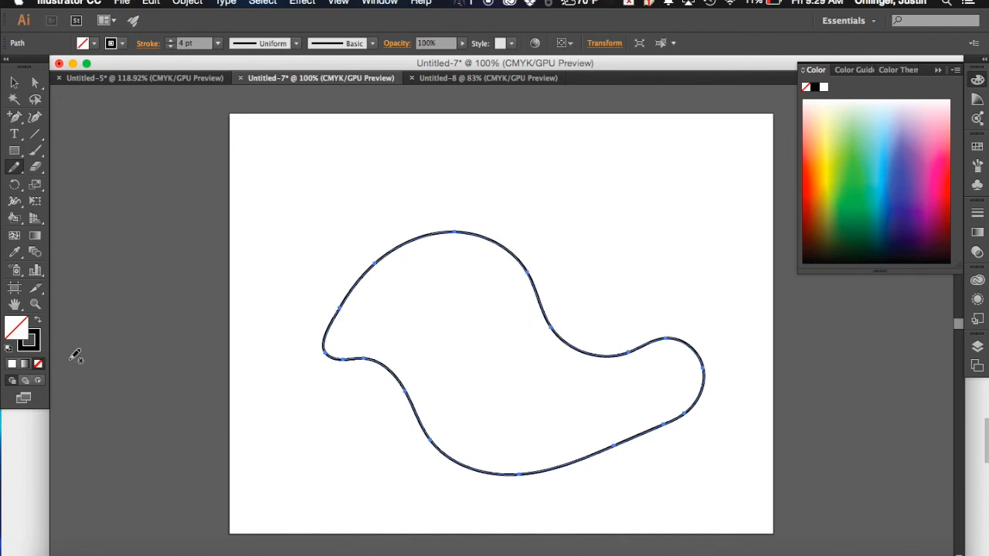
mouse_move(69, 85)
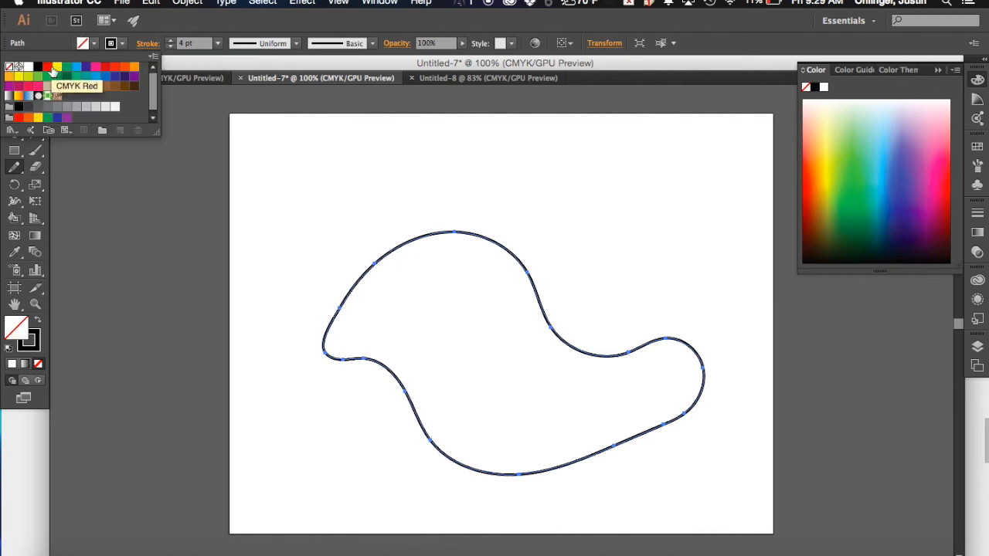
Step: Fill the blob with red, then blue, lavender and green, settling on dark blue
left_click(47, 65)
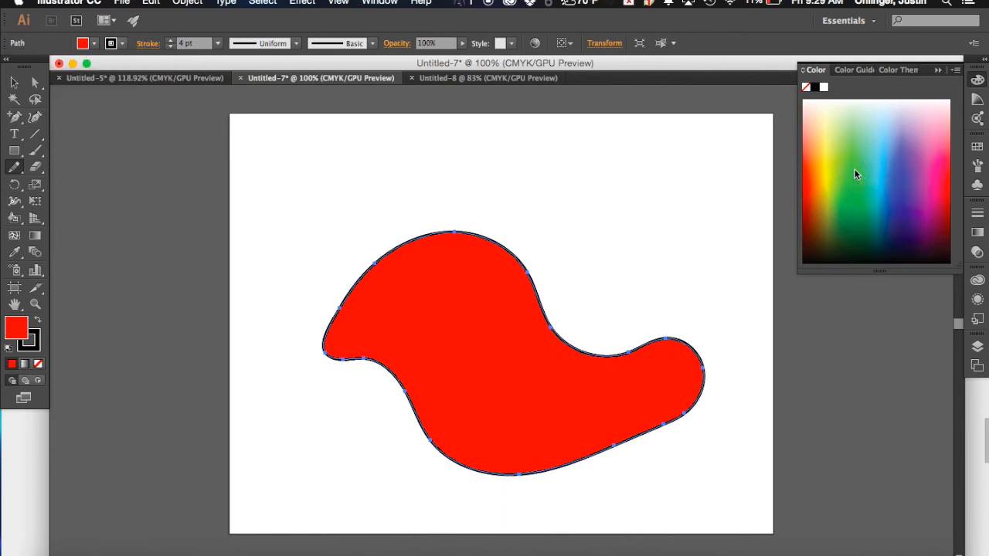
left_click(899, 188)
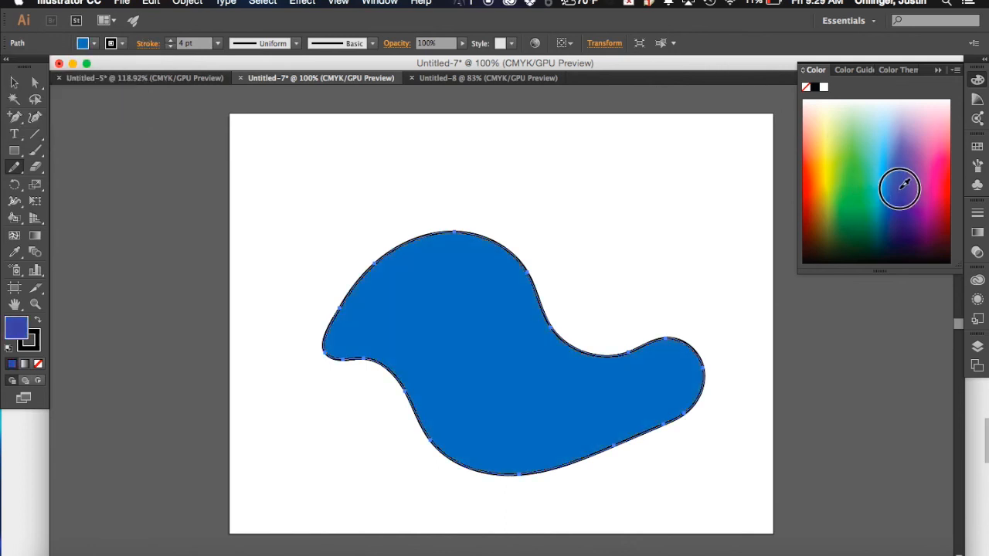
left_click(900, 189)
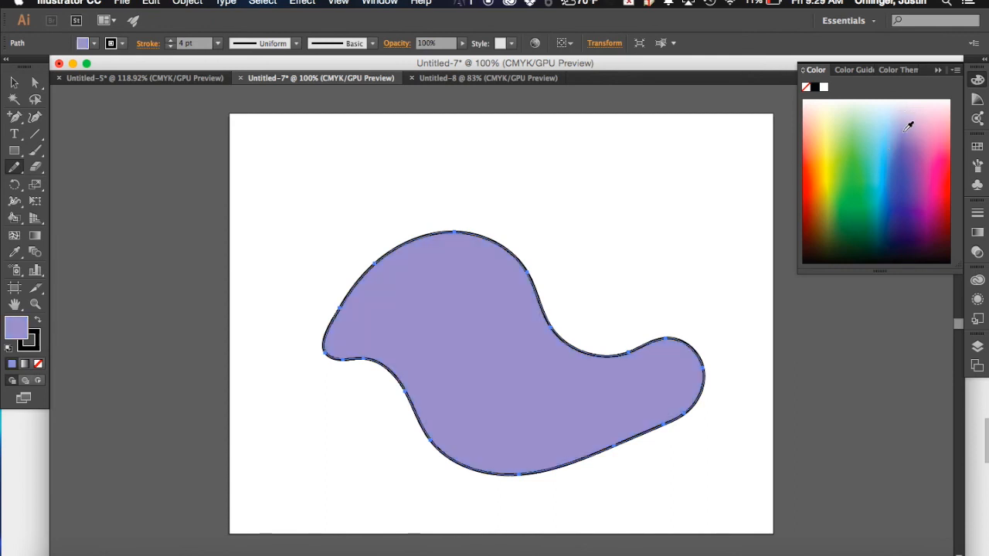
left_click(860, 214)
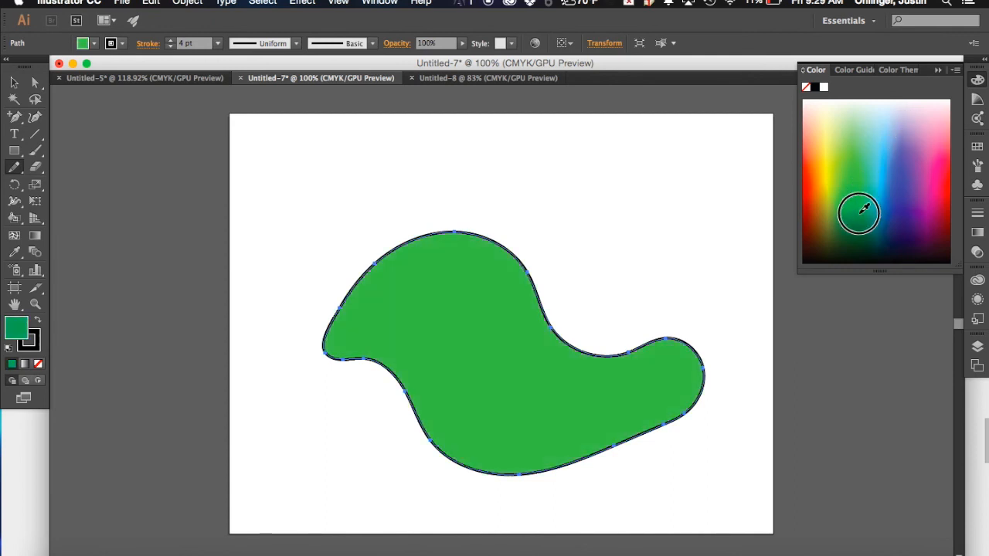
left_click(858, 214)
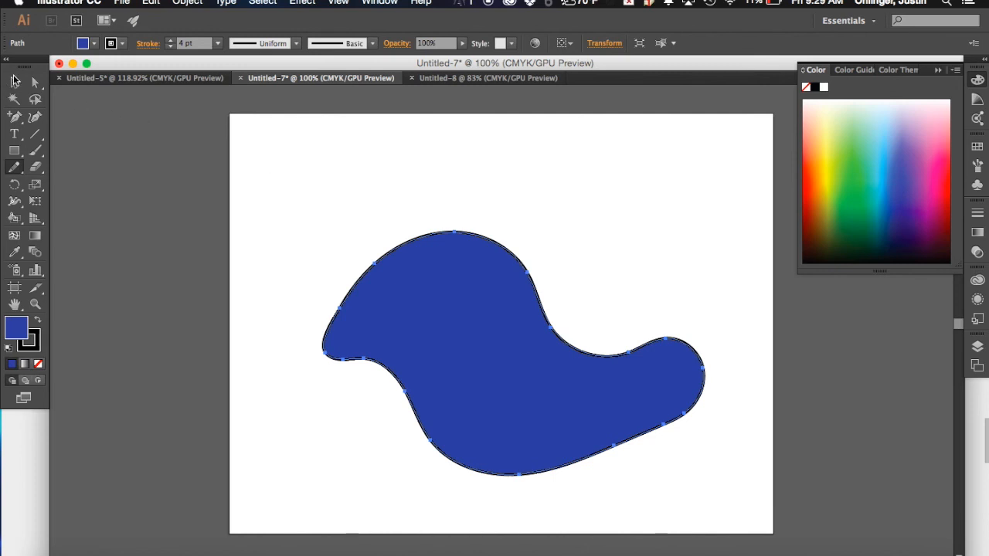
mouse_move(11, 80)
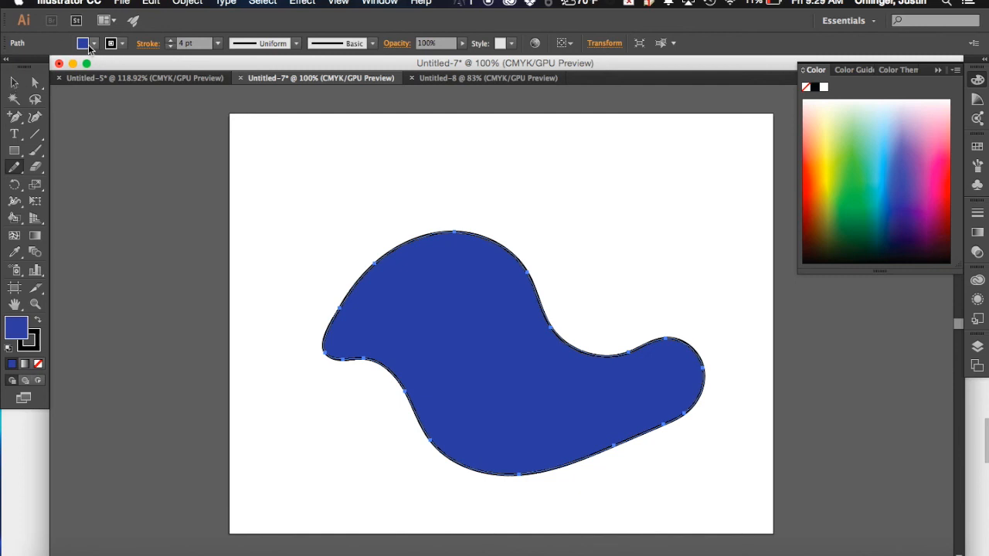
mouse_move(84, 43)
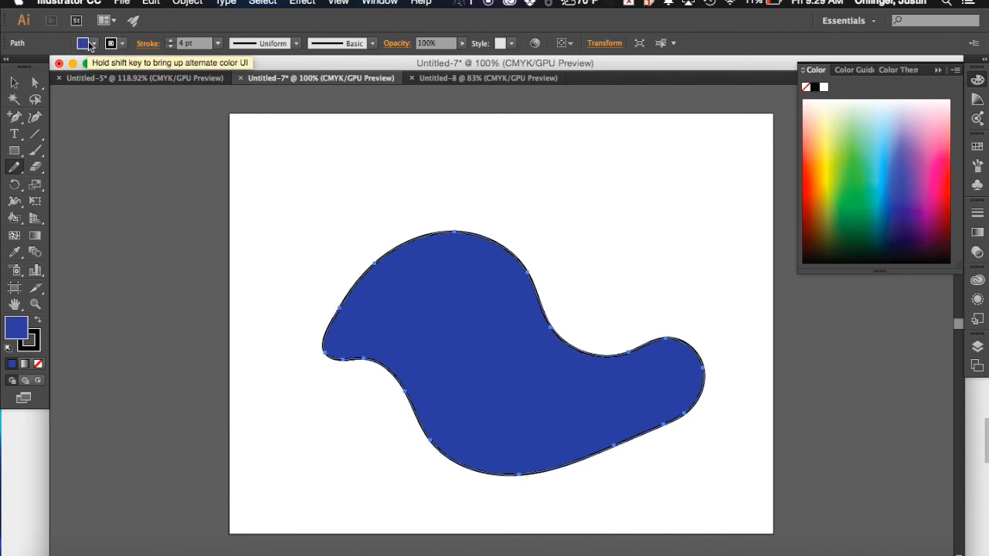
mouse_move(170, 43)
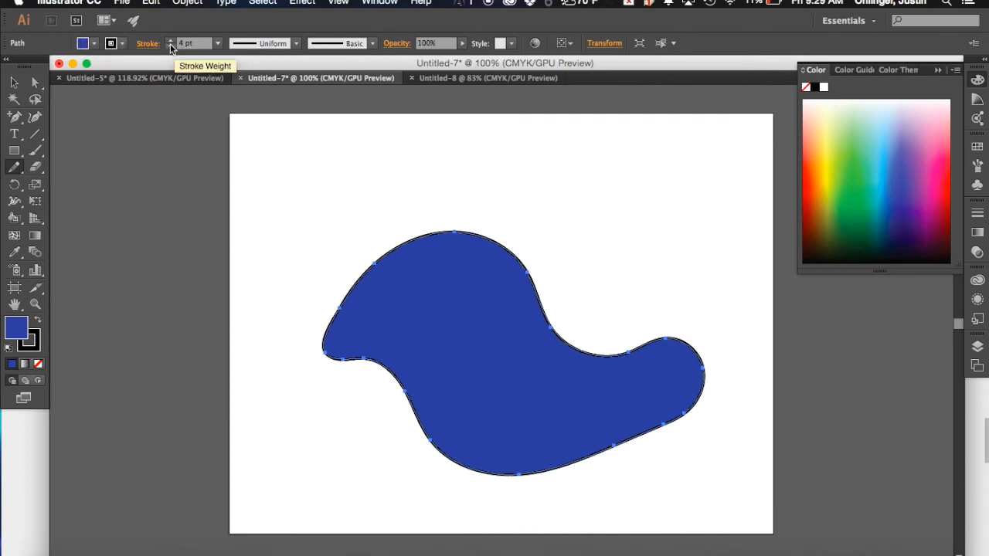
Step: Thicken the blob's black outline to about 9 pt
left_click(172, 40)
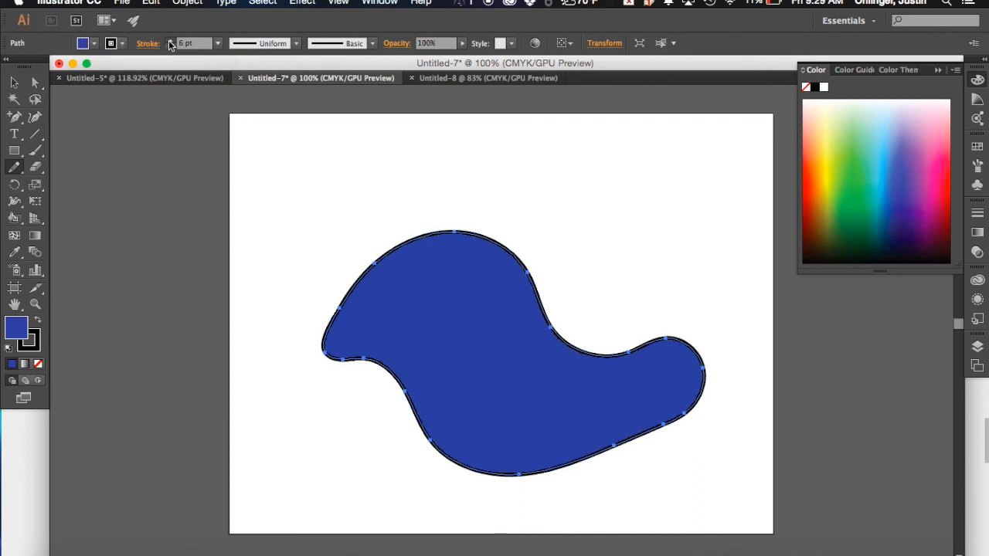
left_click(170, 43)
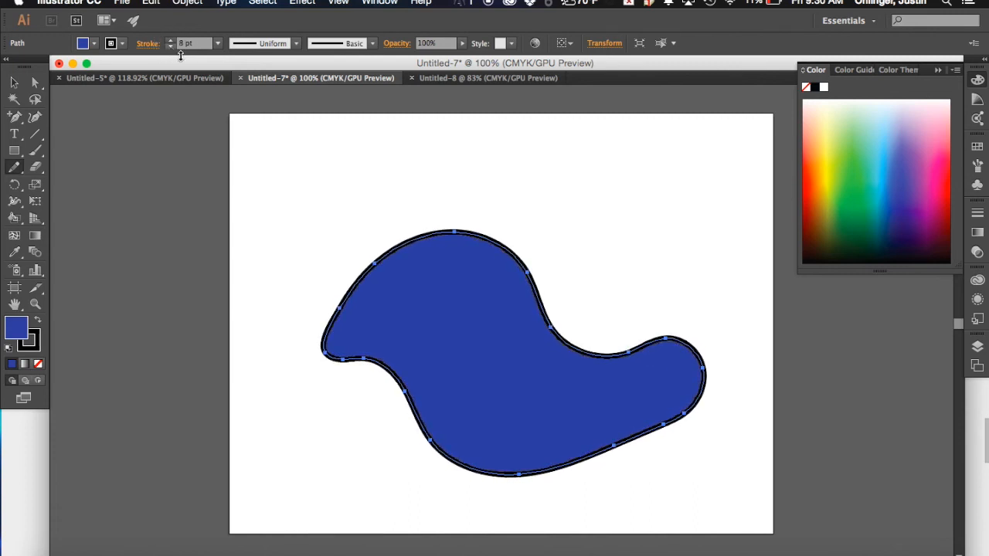
mouse_move(456, 220)
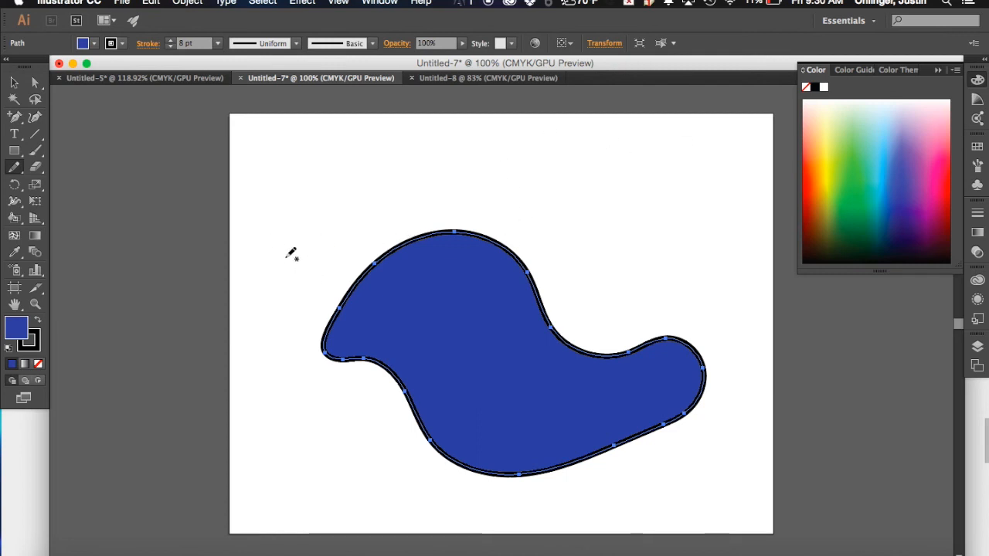
mouse_move(328, 247)
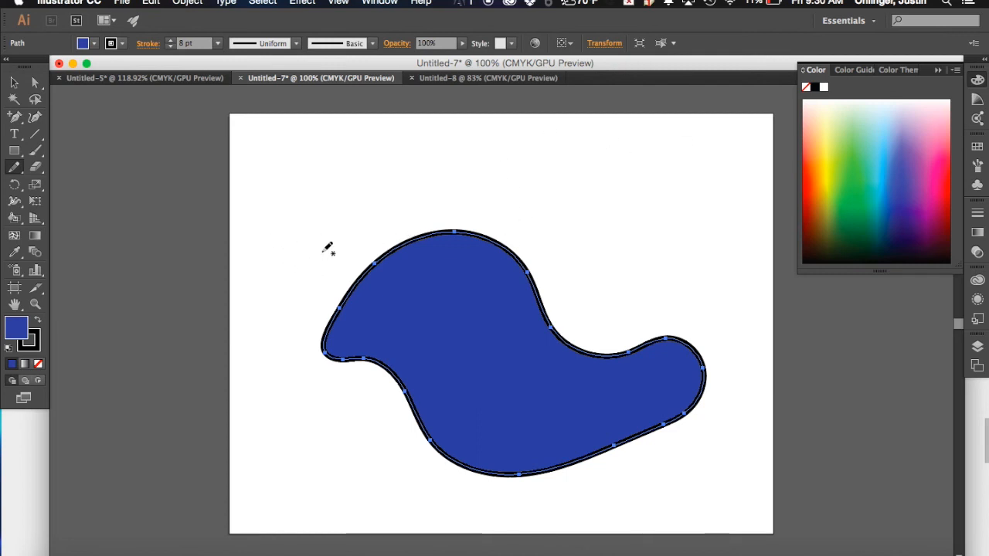
mouse_move(310, 238)
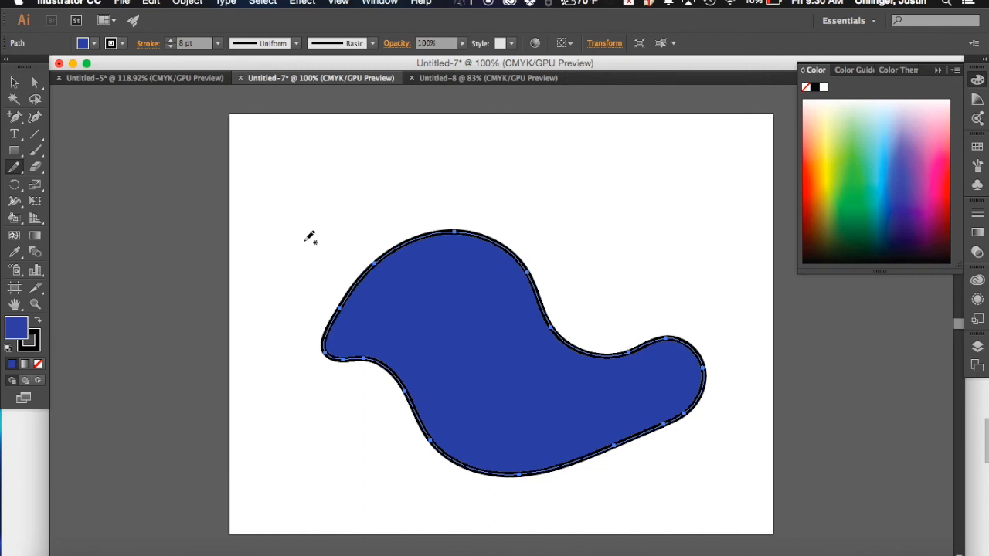
mouse_move(380, 209)
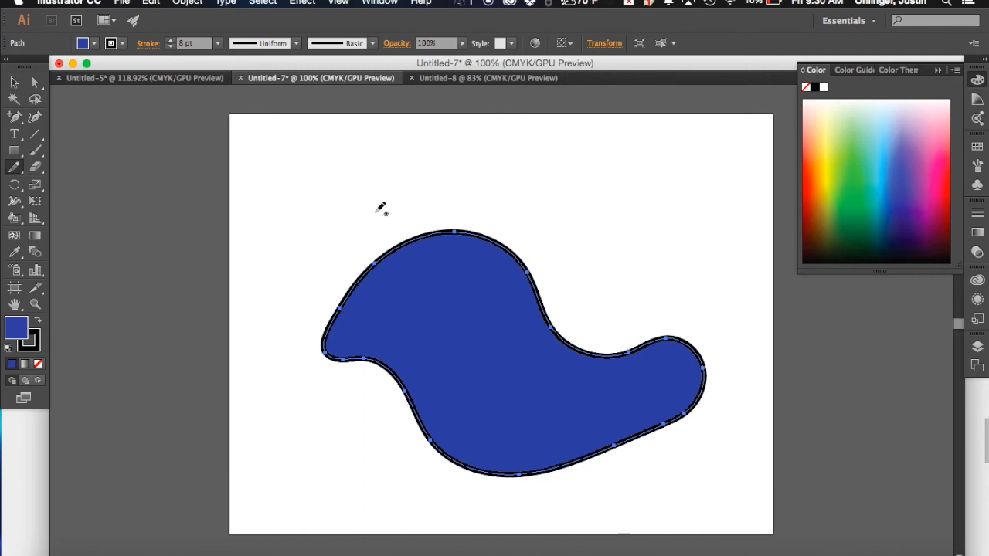